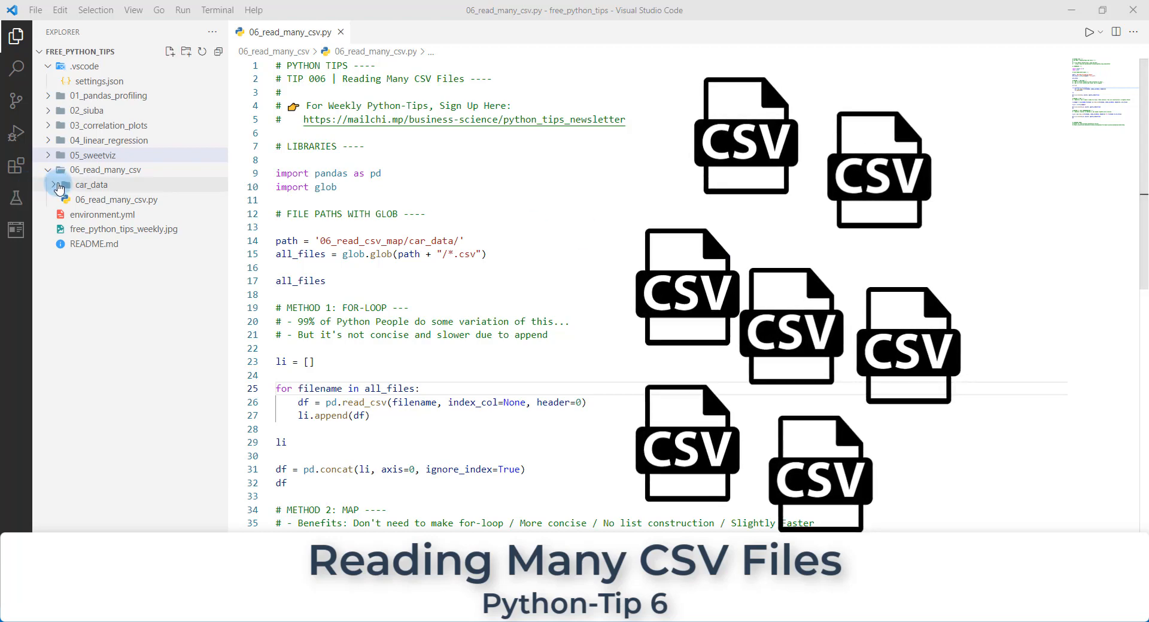
Expand the car_data folder in the Explorer to list its car-maker CSV files.
click(92, 185)
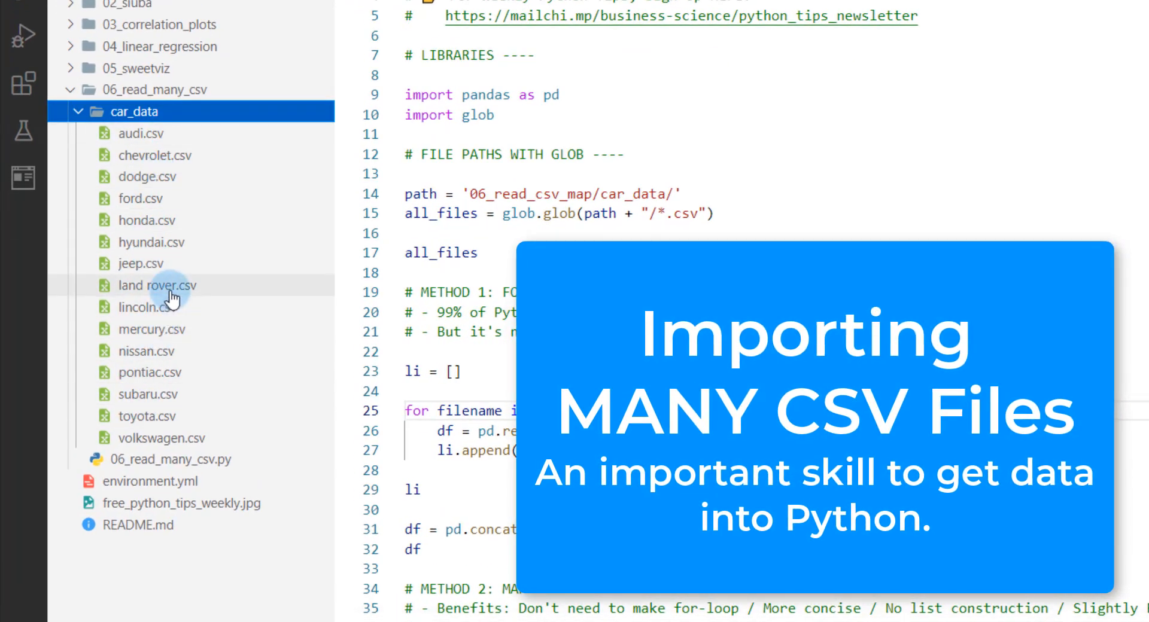
mouse_move(176, 275)
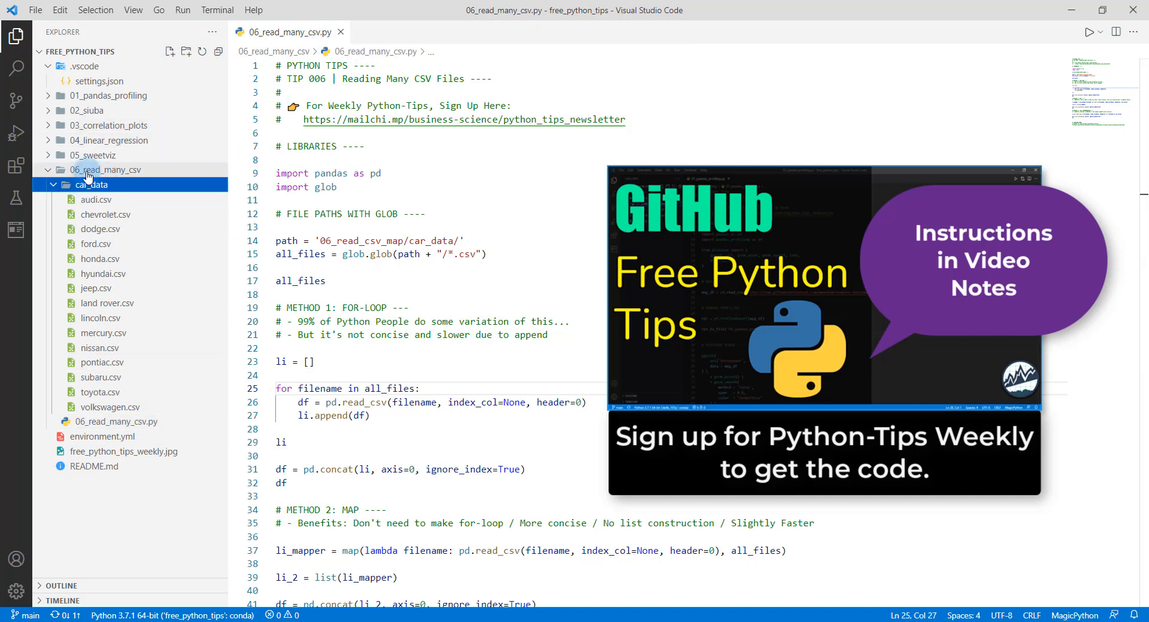
mouse_move(107, 170)
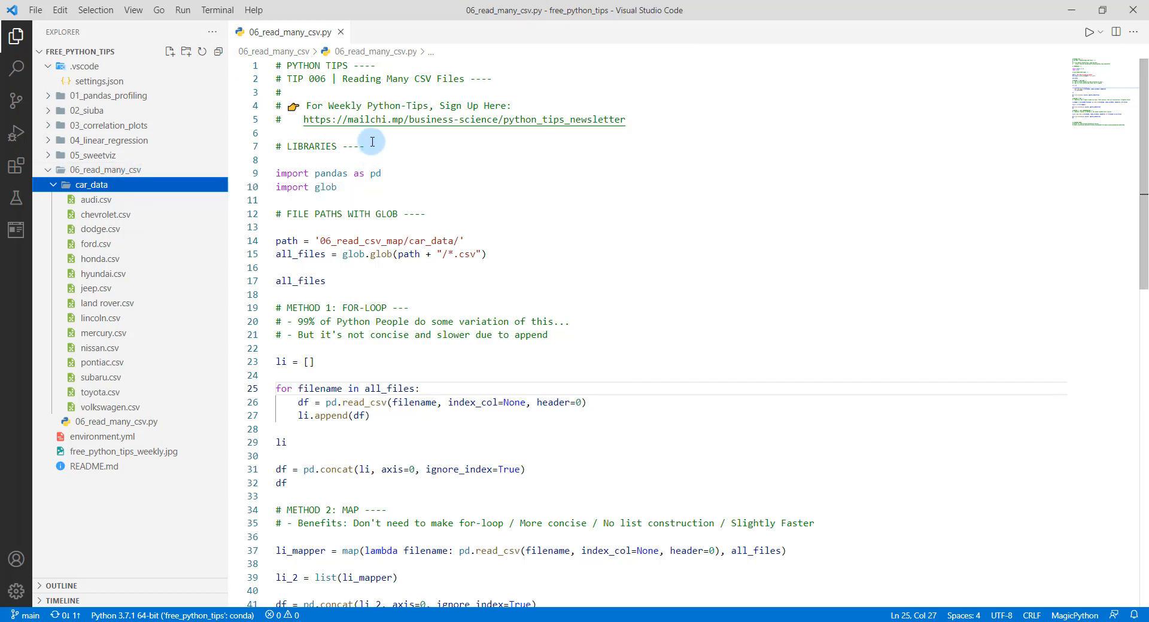
mouse_move(343, 120)
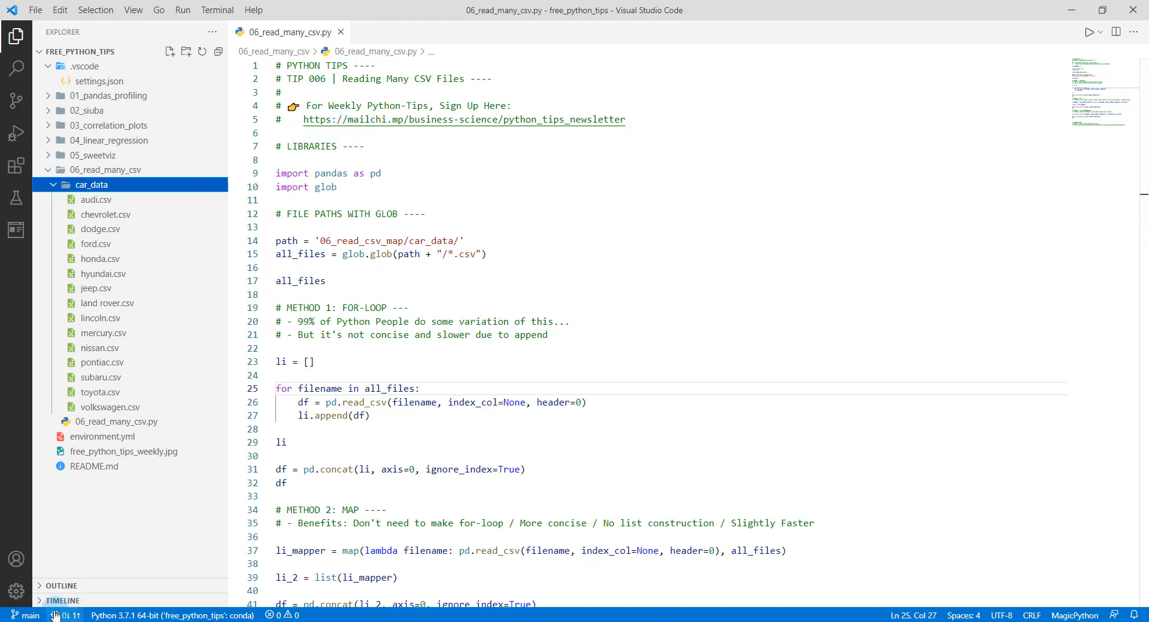
mouse_move(62, 616)
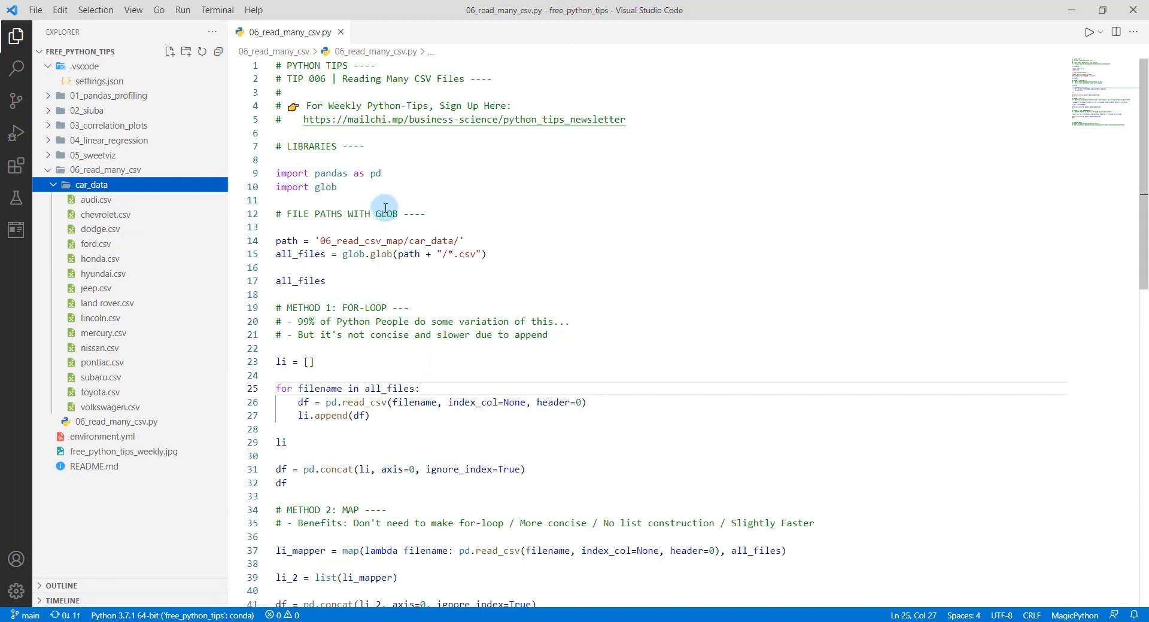
click(293, 159)
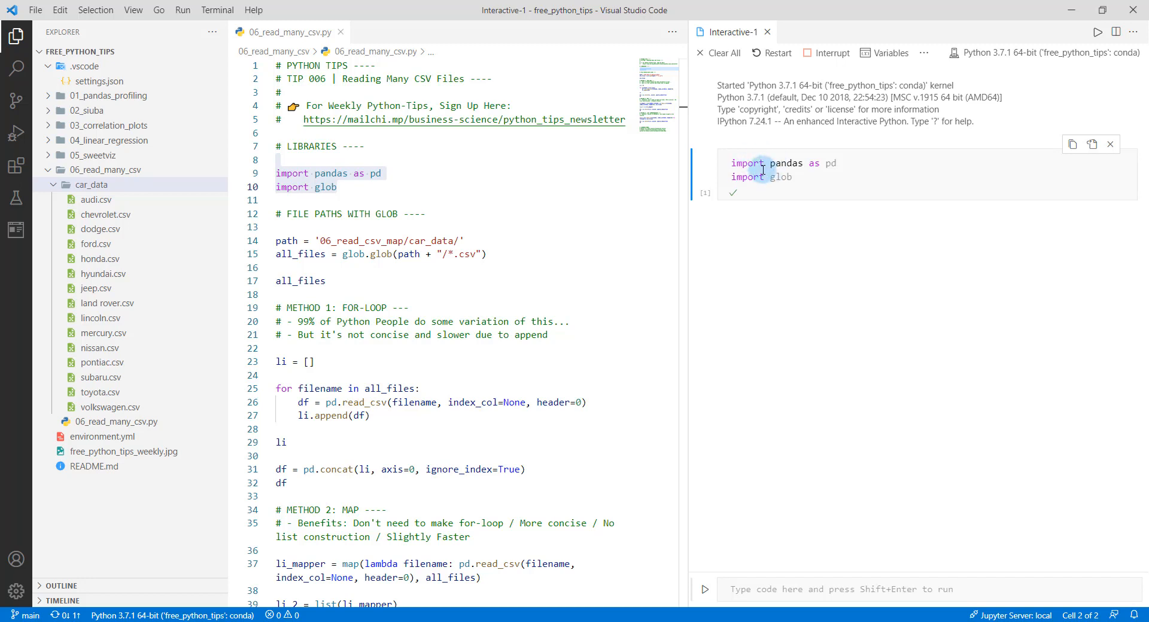
mouse_move(731, 202)
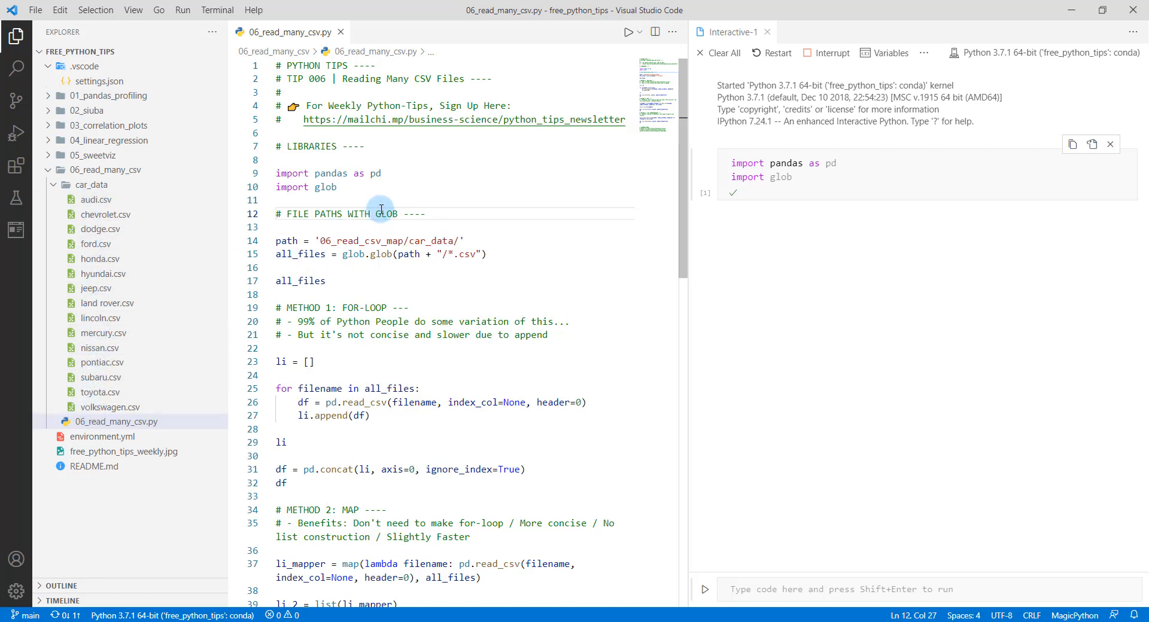
click(297, 240)
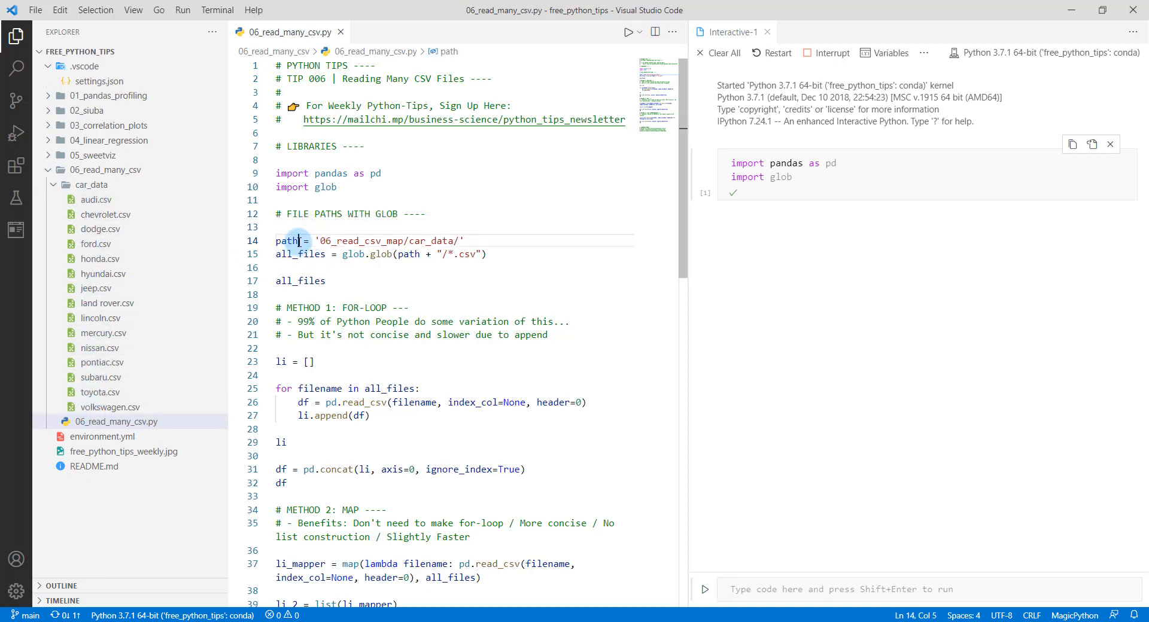
click(91, 185)
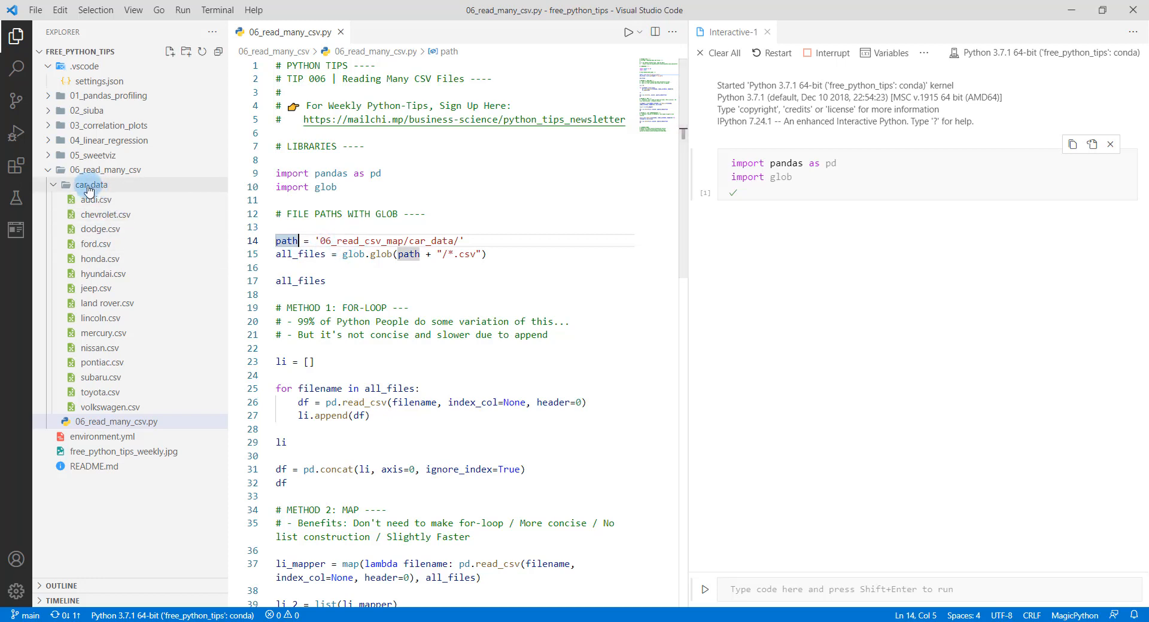
mouse_move(91, 184)
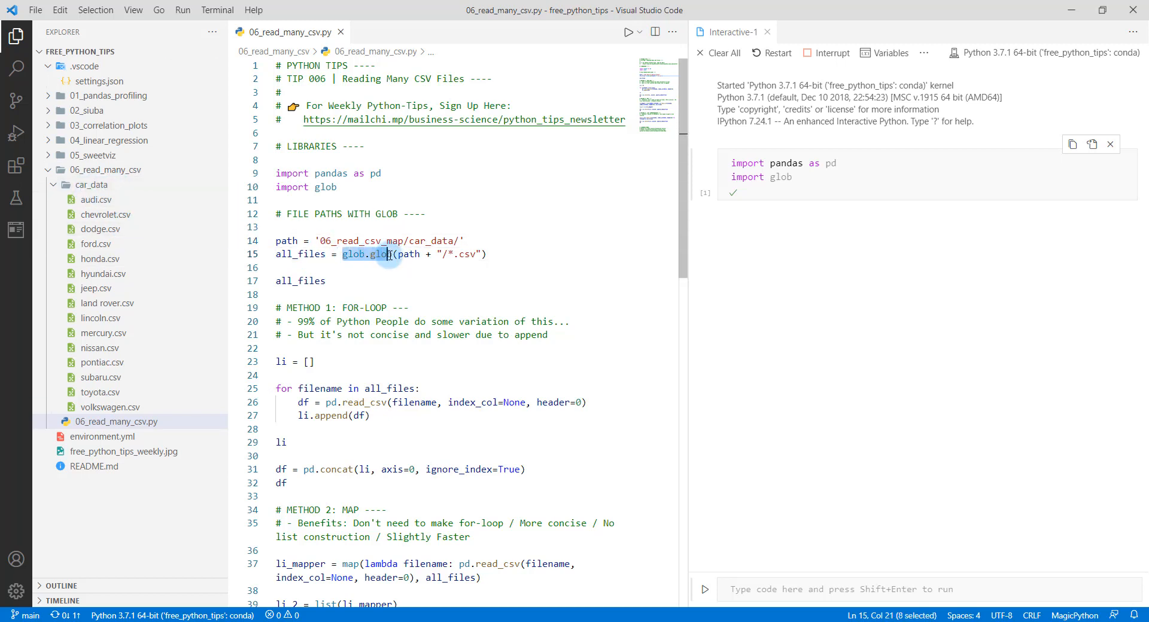
click(381, 255)
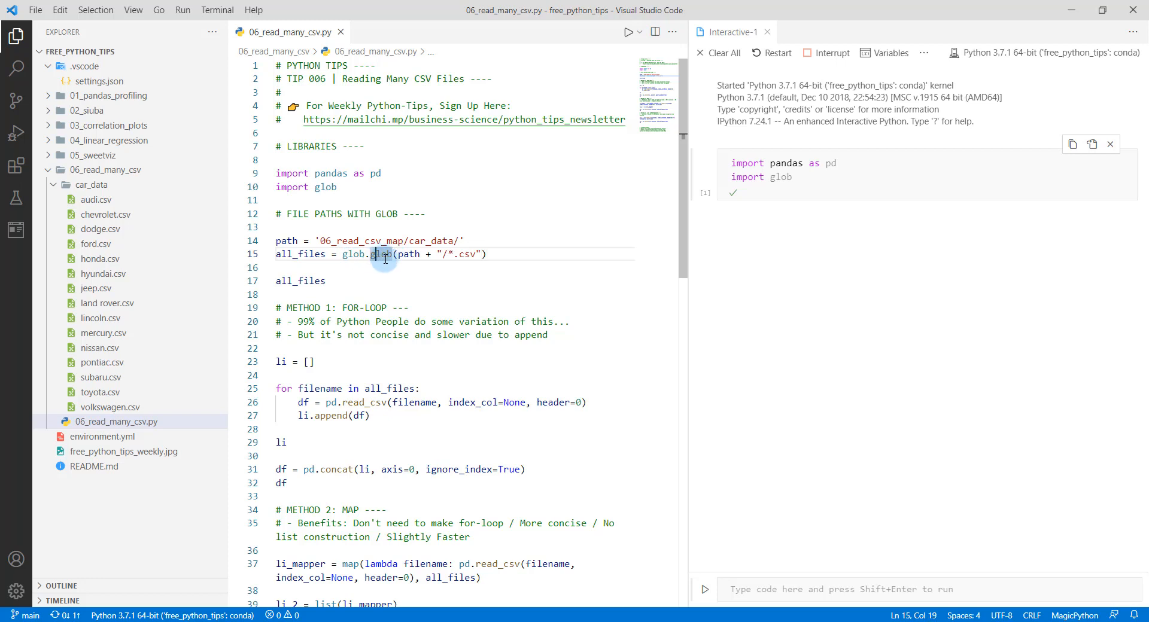
mouse_move(401, 269)
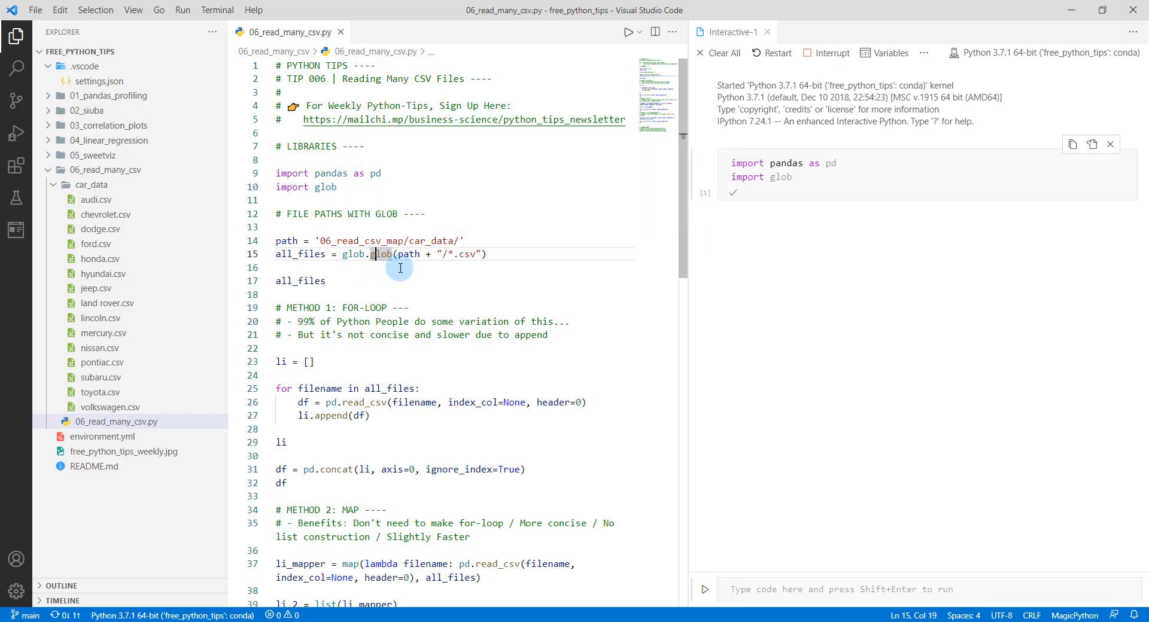
double_click(408, 254)
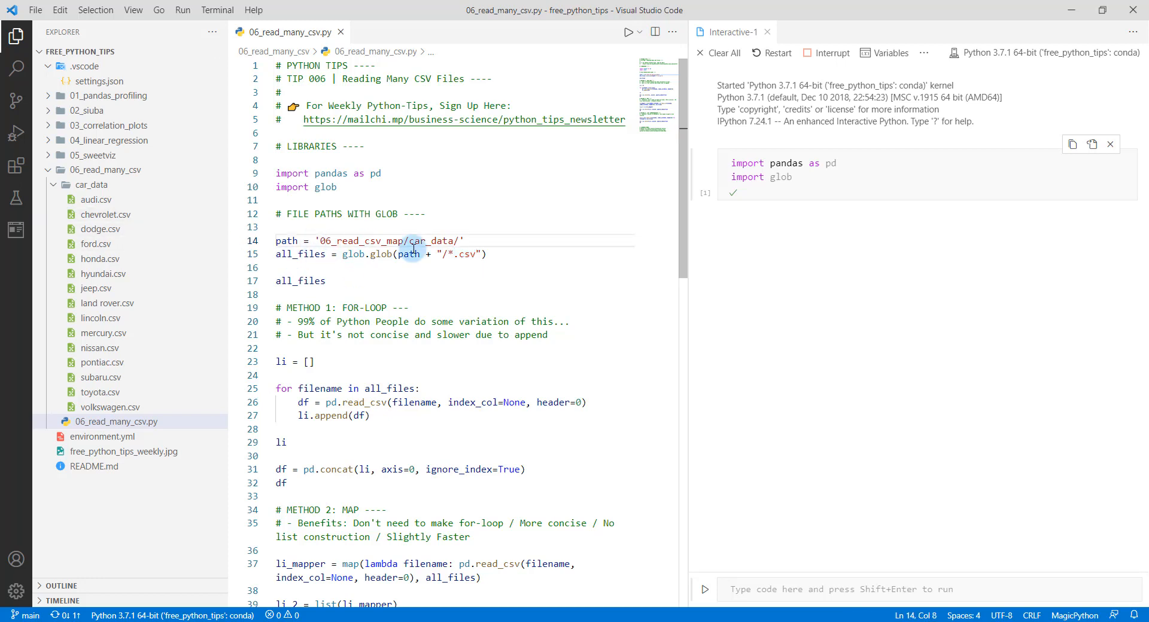
Fix the path to 06_read_many_csv/car_data/ so all_files lists the fifteen CSV paths.
key(shift+enter)
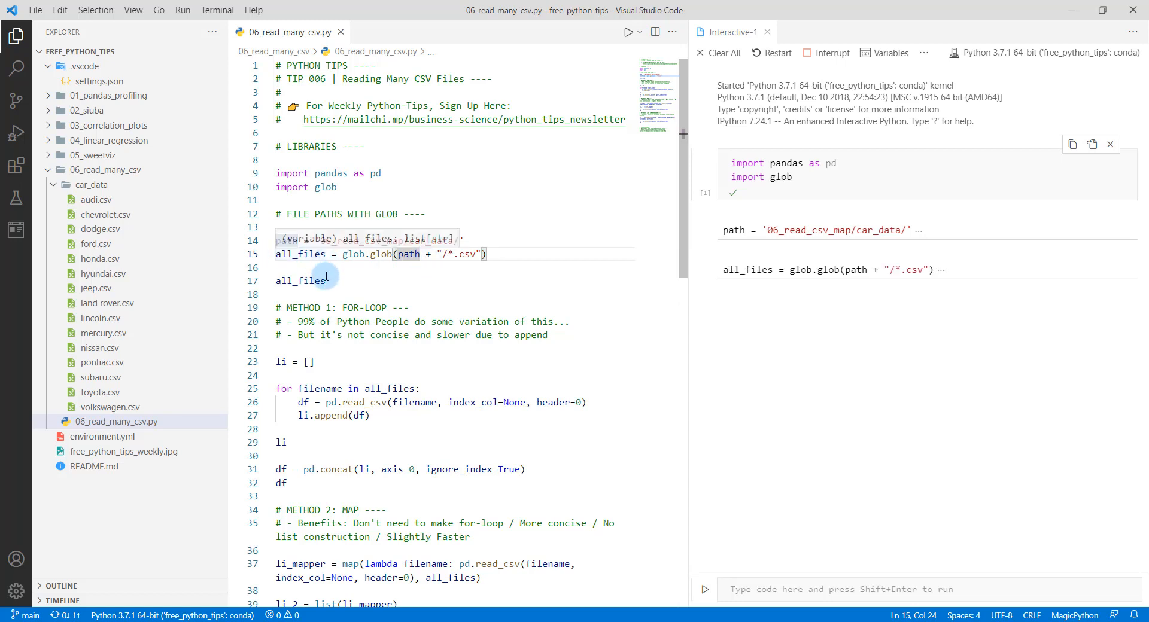
double_click(301, 281)
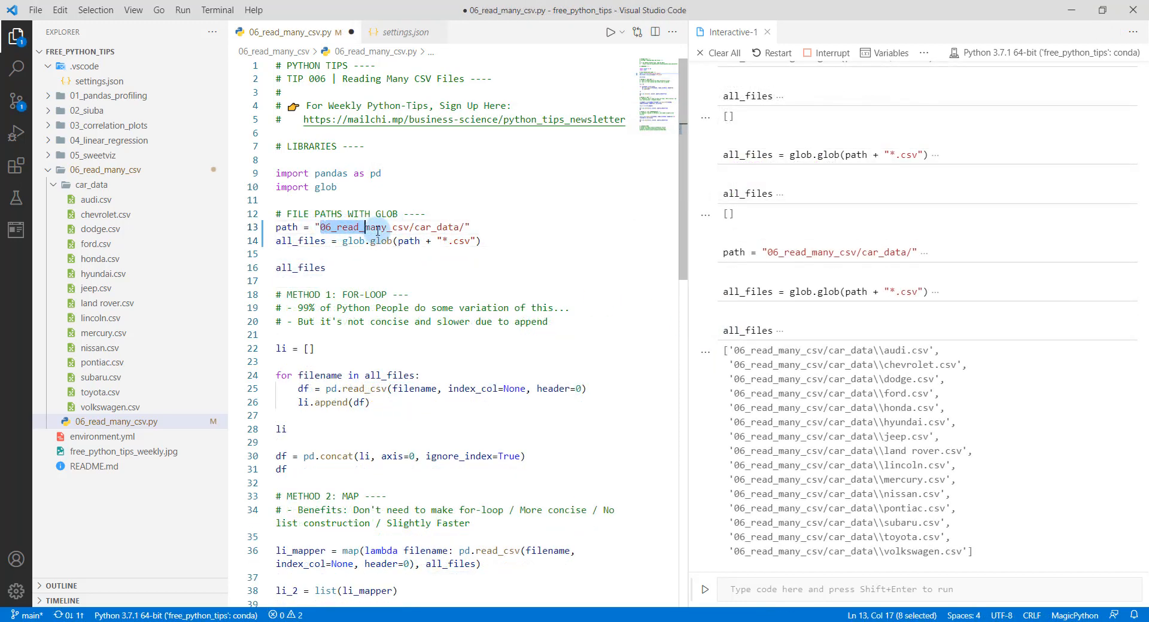
click(330, 227)
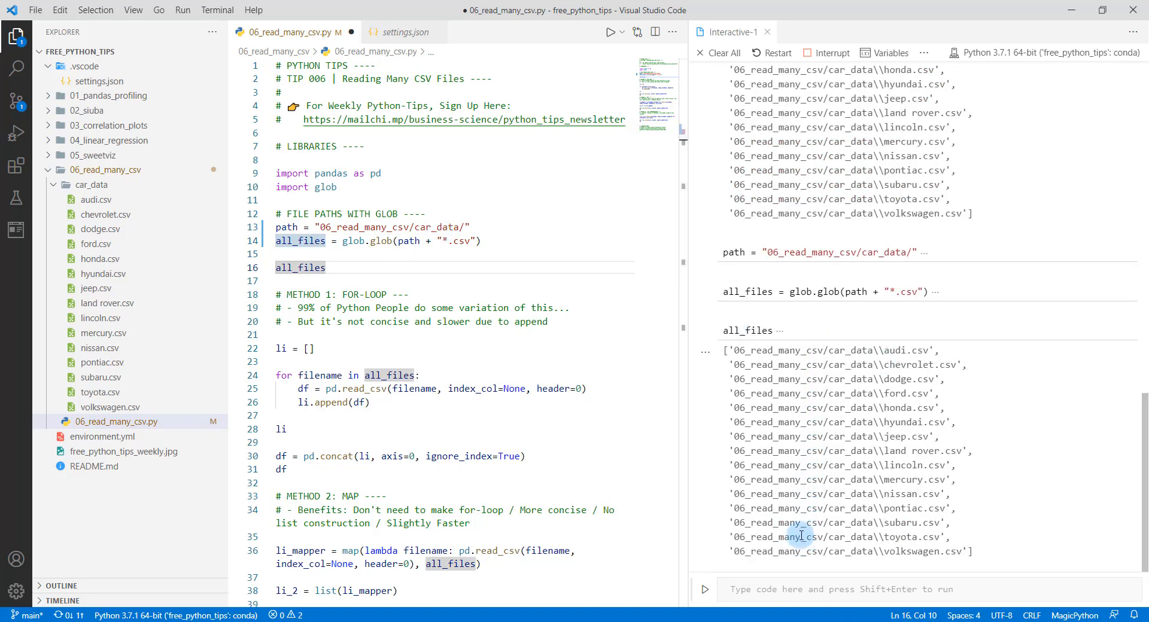
scroll(down, 3)
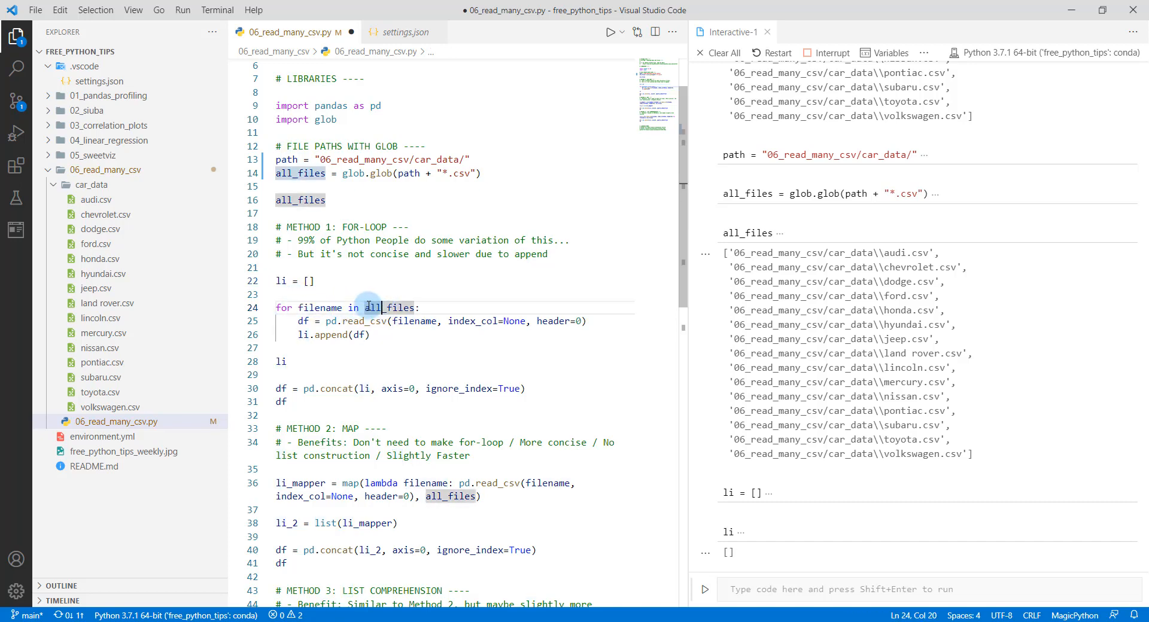
Highlight all_files inside the for-loop that will fill the empty list li.
double_click(389, 307)
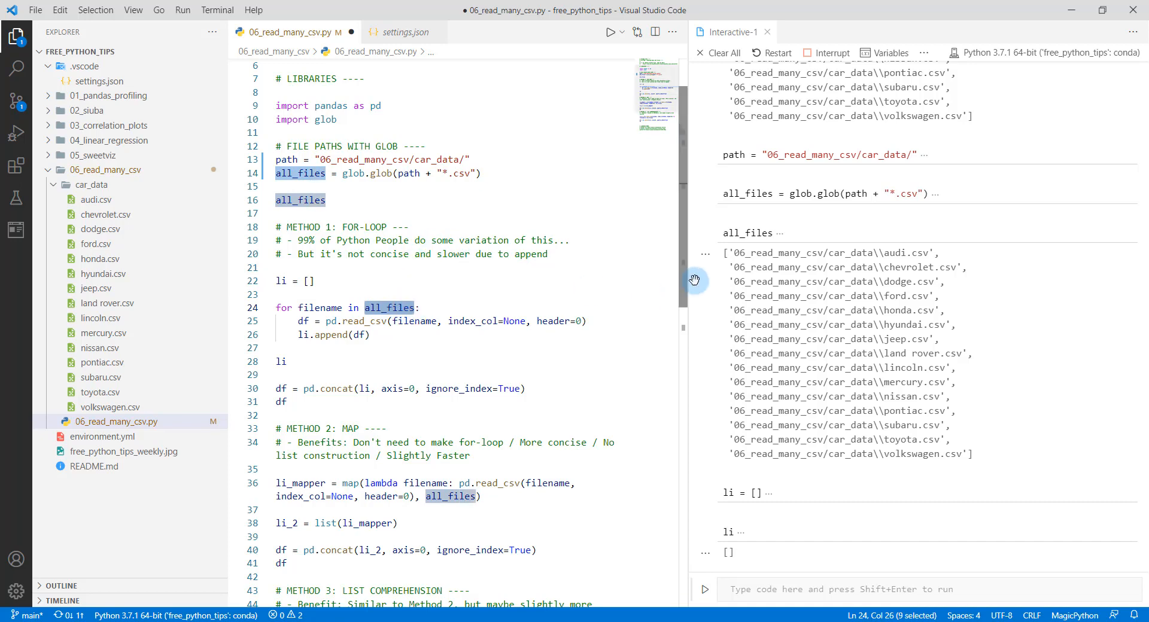
mouse_move(758, 427)
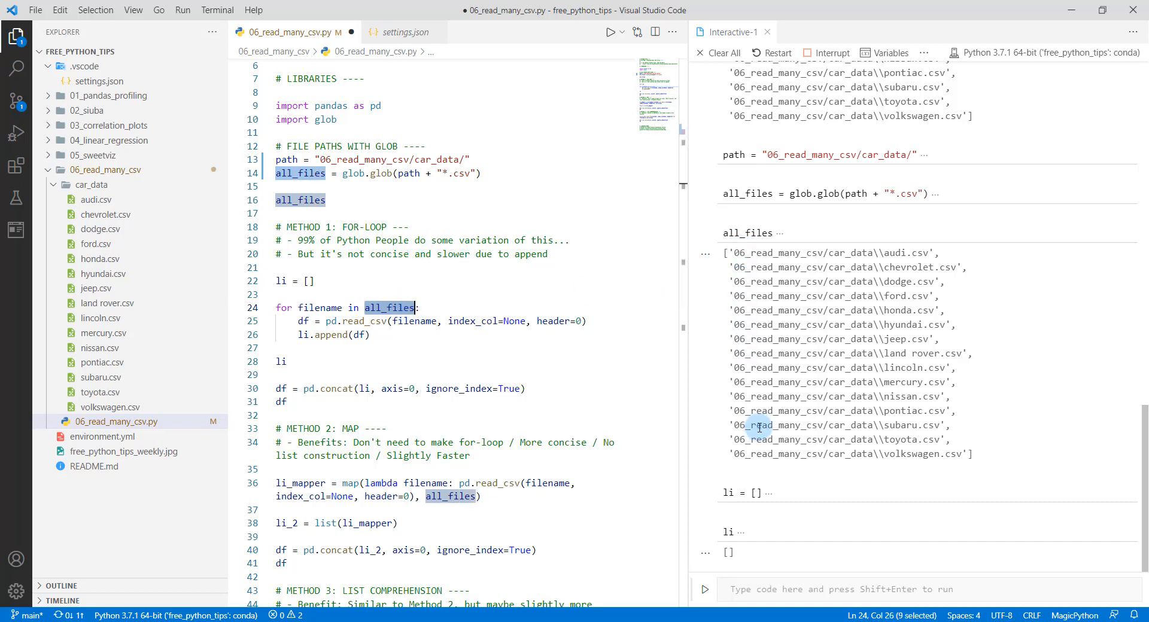
mouse_move(395, 307)
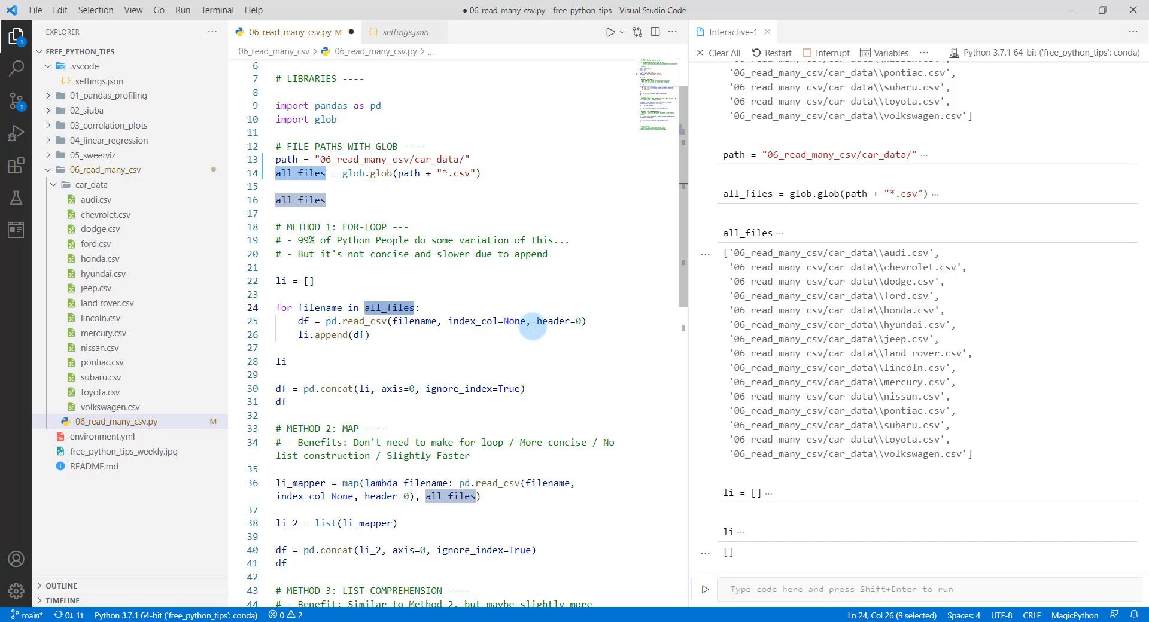
mouse_move(584, 321)
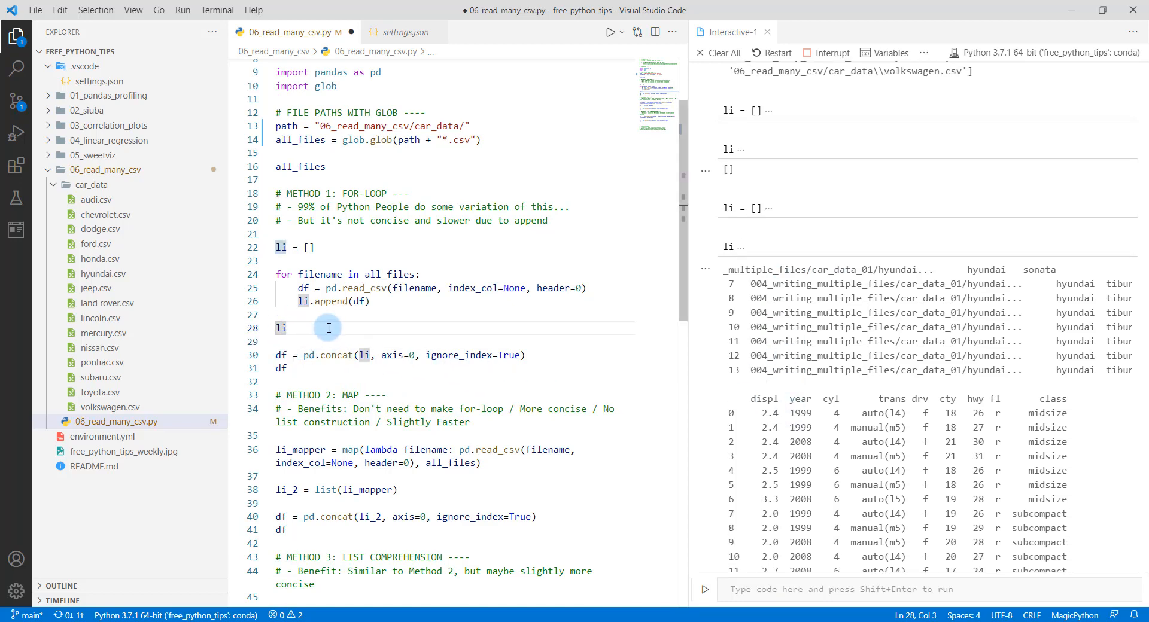
Display li[0] and li[1], the audi and chevrolet DataFrames from the filled list.
text([])
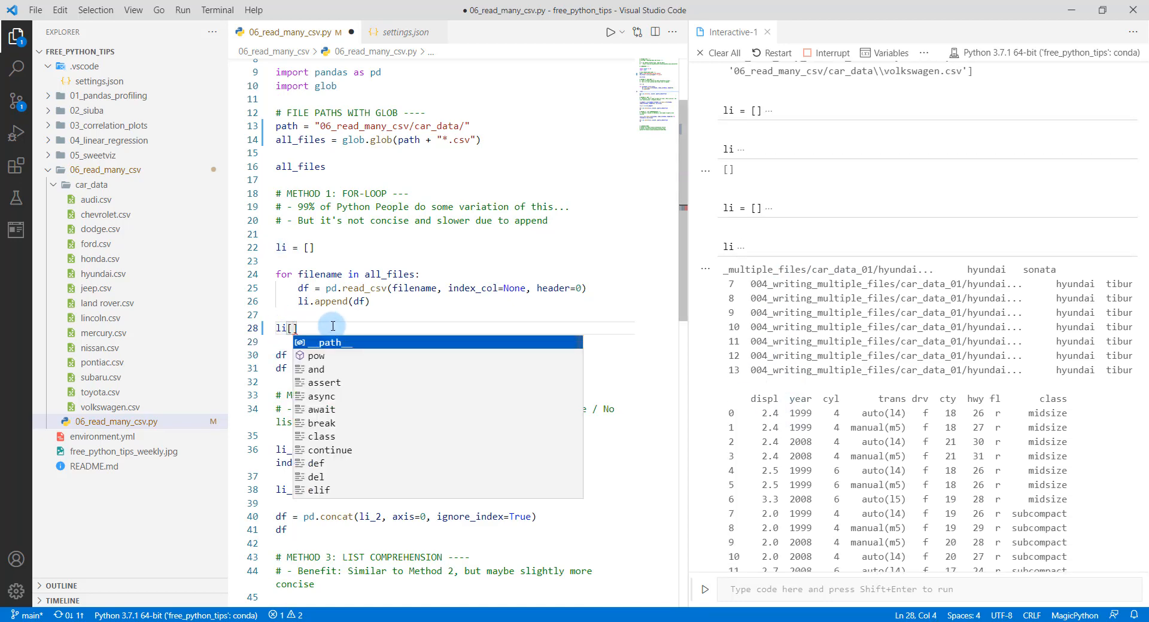
text(0)
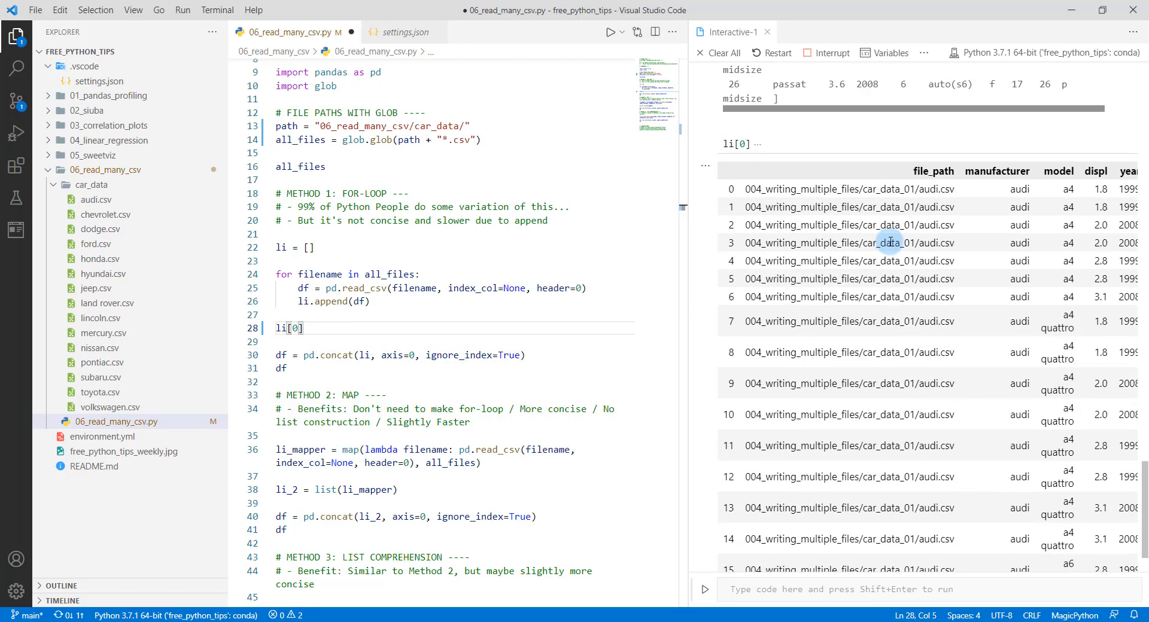
mouse_move(875, 189)
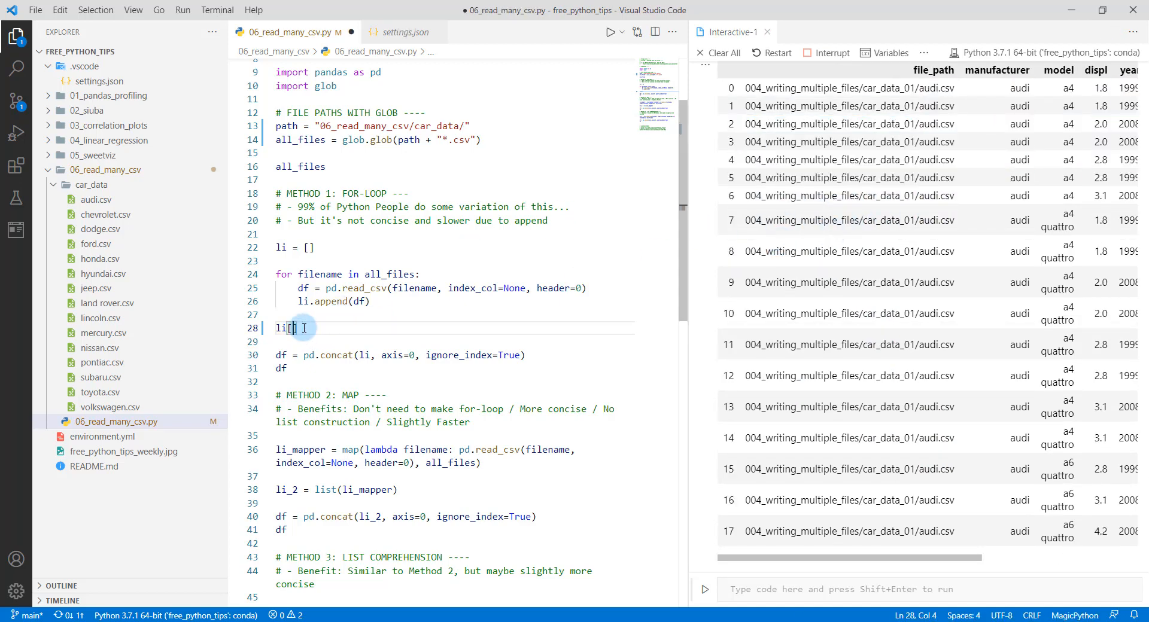
text(1)
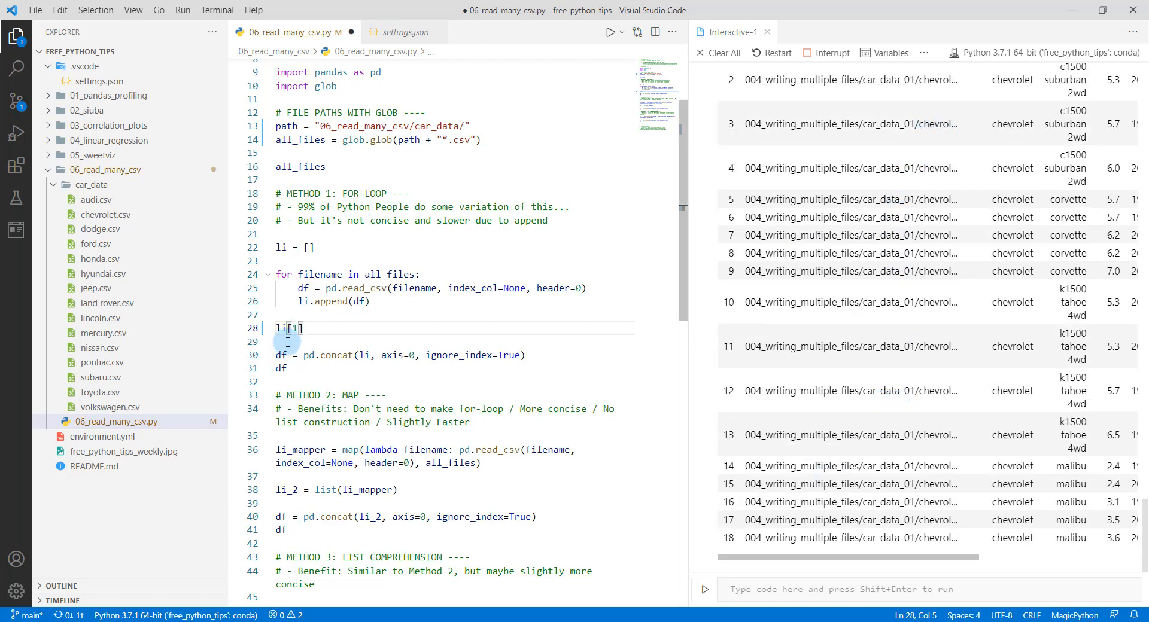
click(328, 347)
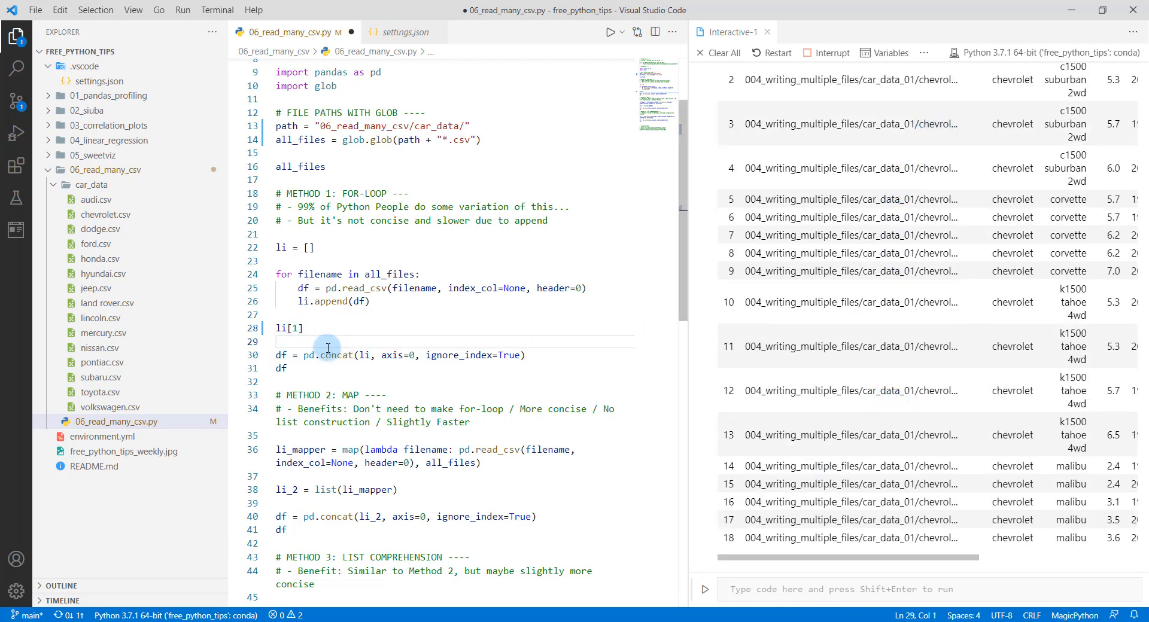
Run pd.concat on li to get df, a 234-row by 12-column table.
drag(277, 342, 288, 368)
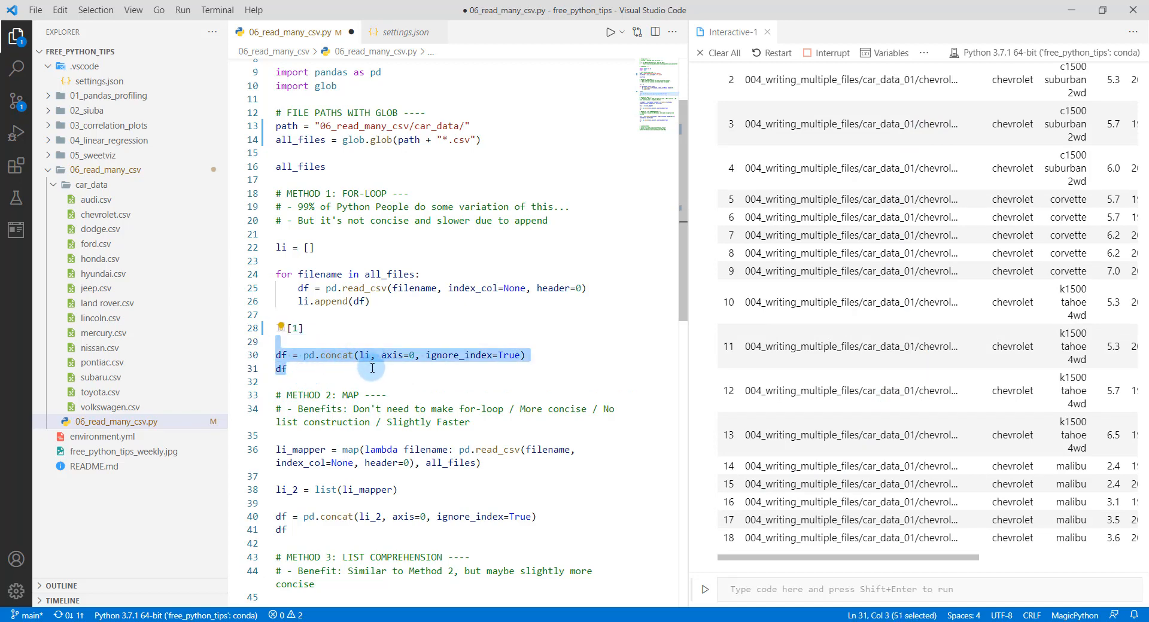
mouse_move(412, 355)
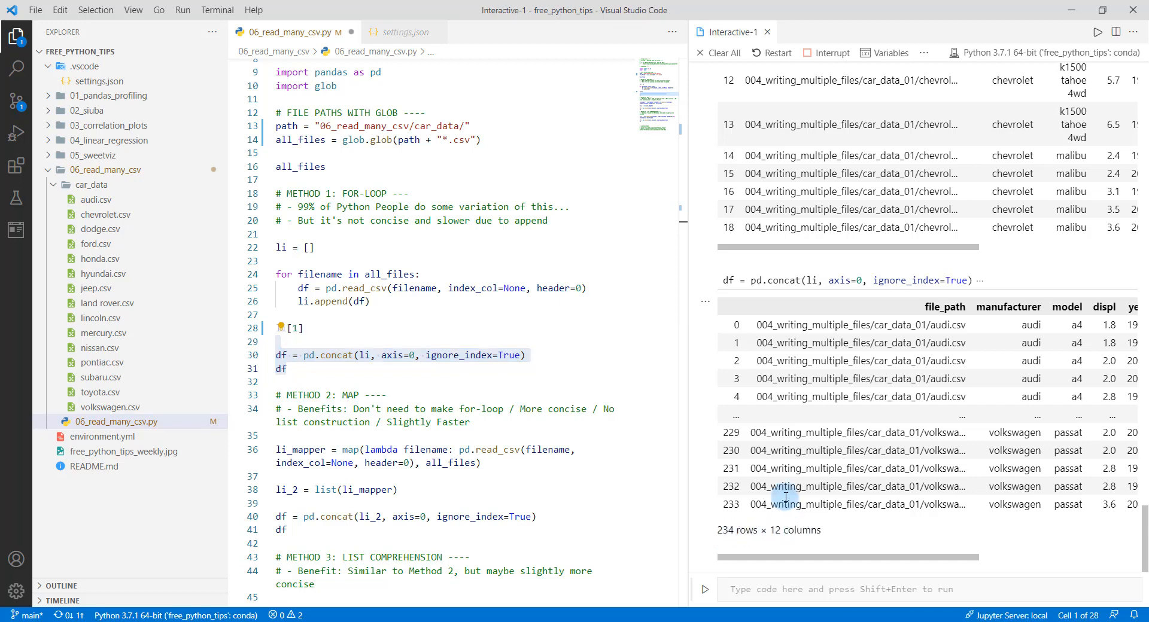
mouse_move(935, 429)
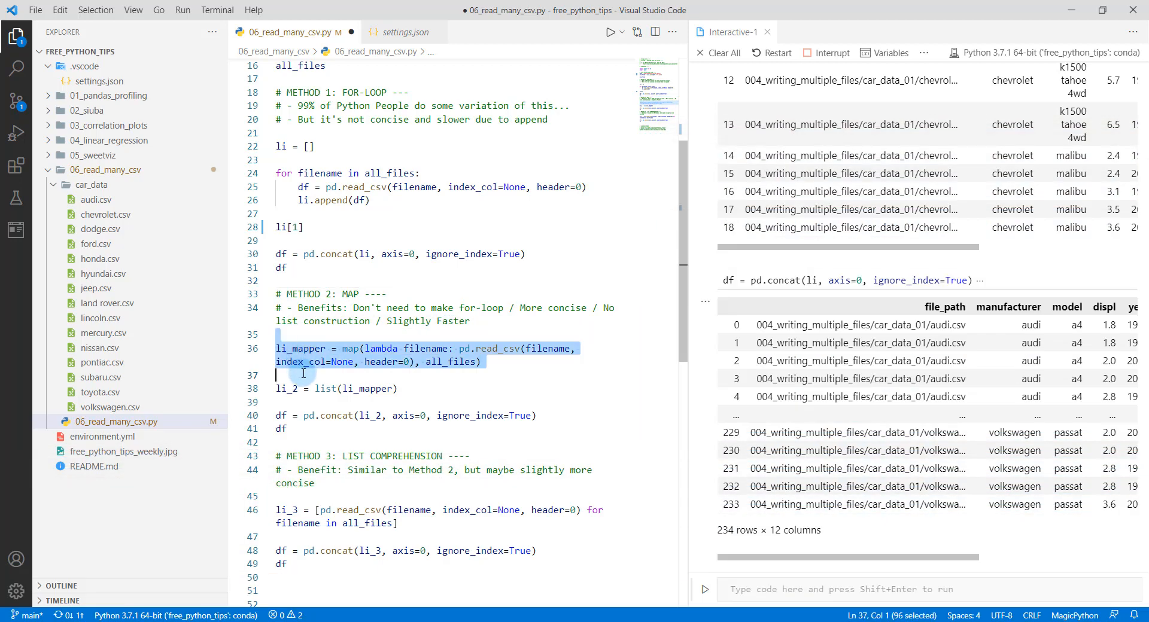
Move down to Method 2's li_mapper map() line and run it.
scroll(down, 3)
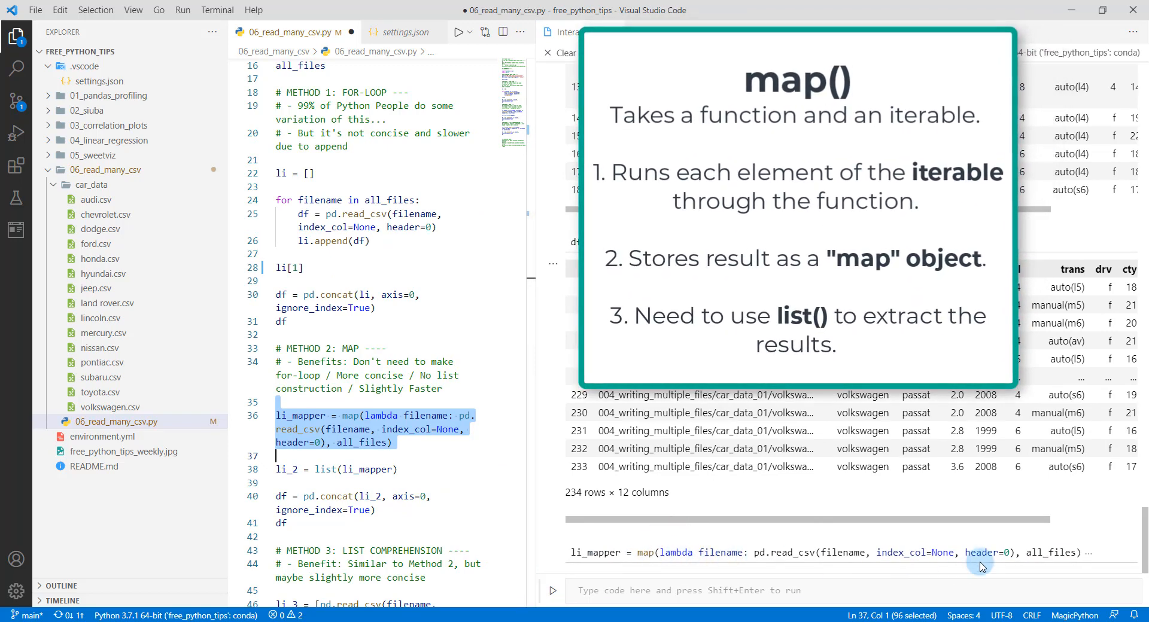
mouse_move(682, 561)
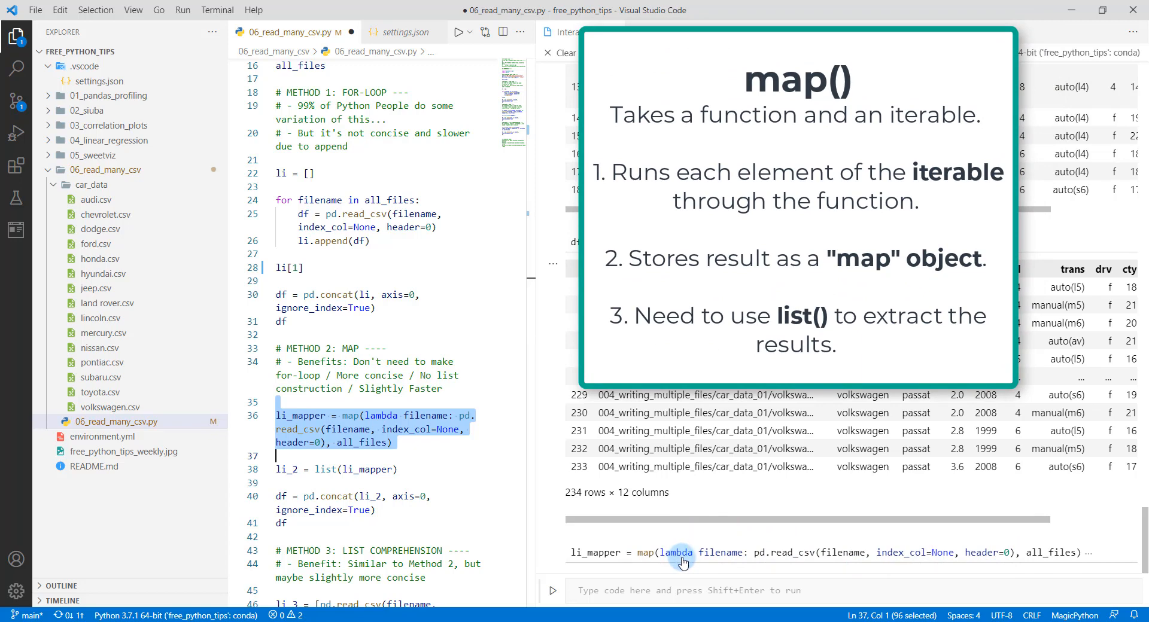
mouse_move(1077, 552)
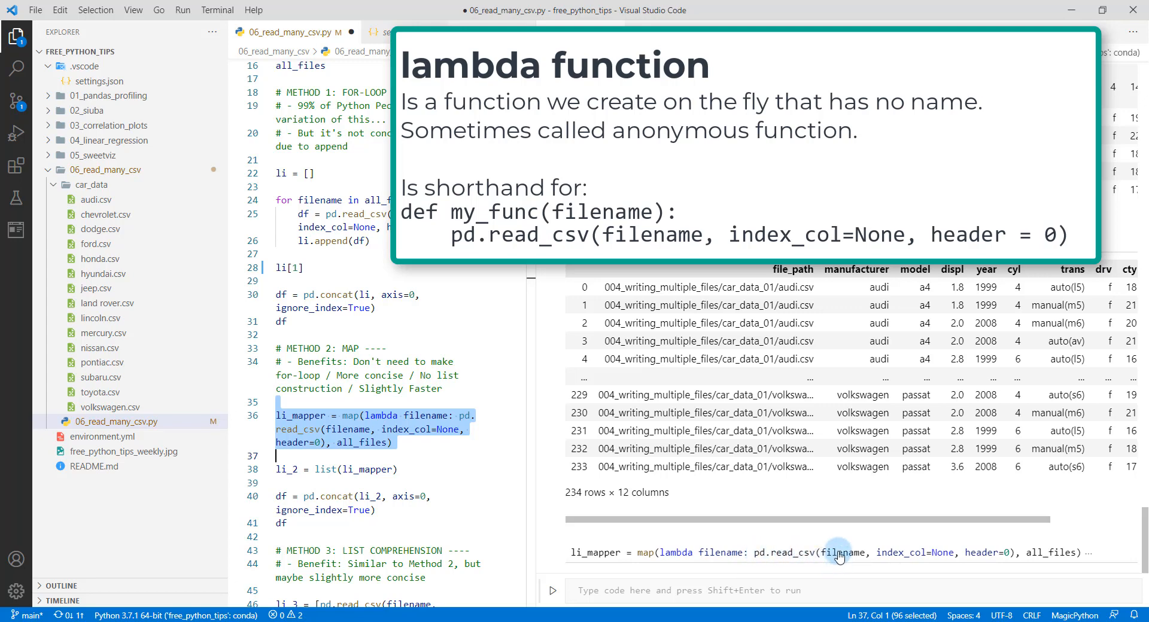
mouse_move(1054, 558)
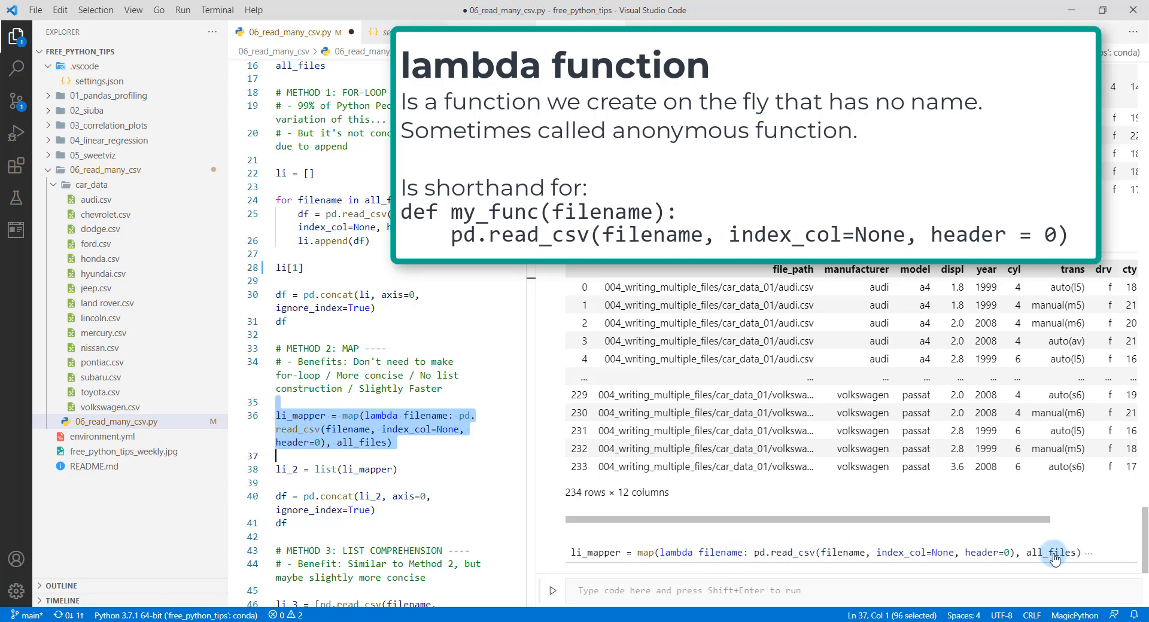
mouse_move(1063, 555)
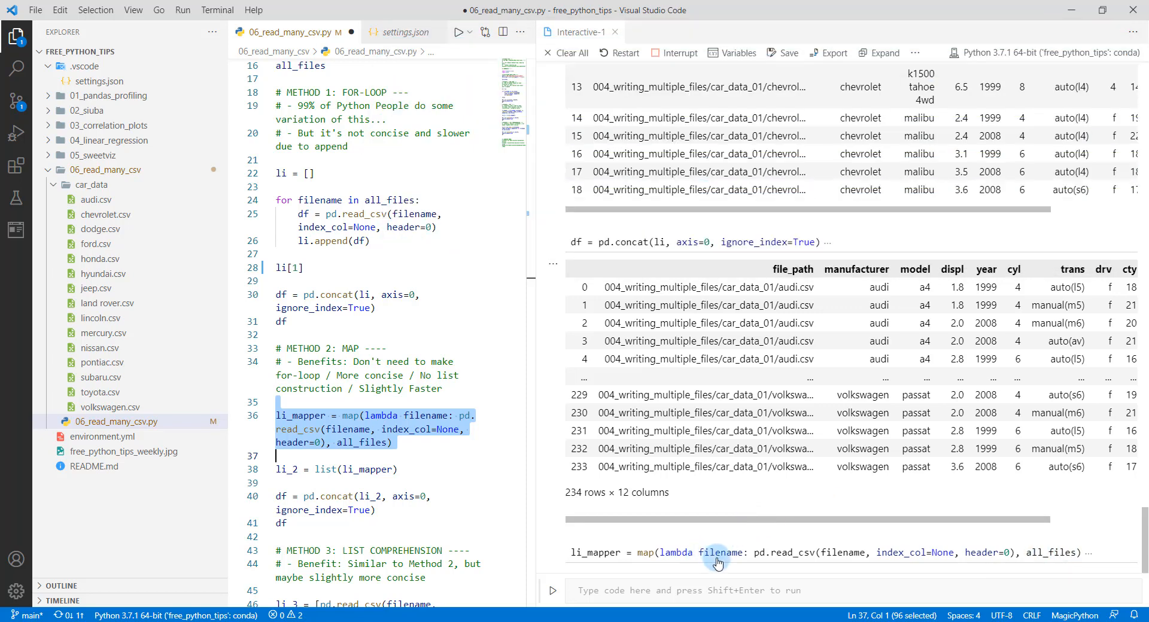
mouse_move(724, 563)
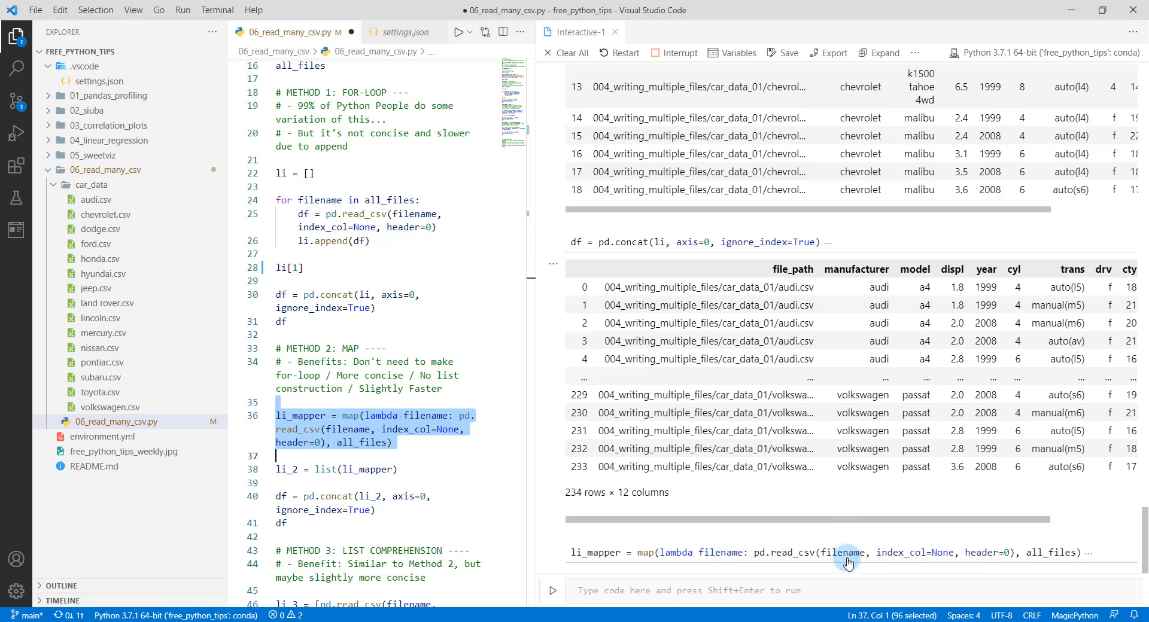
mouse_move(1054, 555)
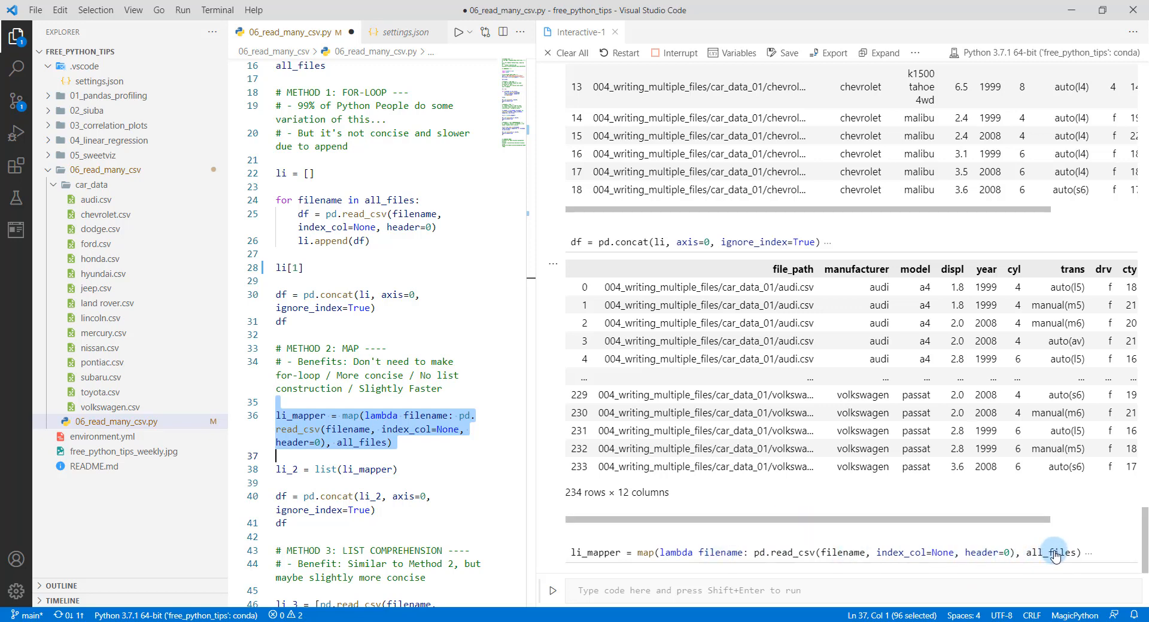
mouse_move(511, 388)
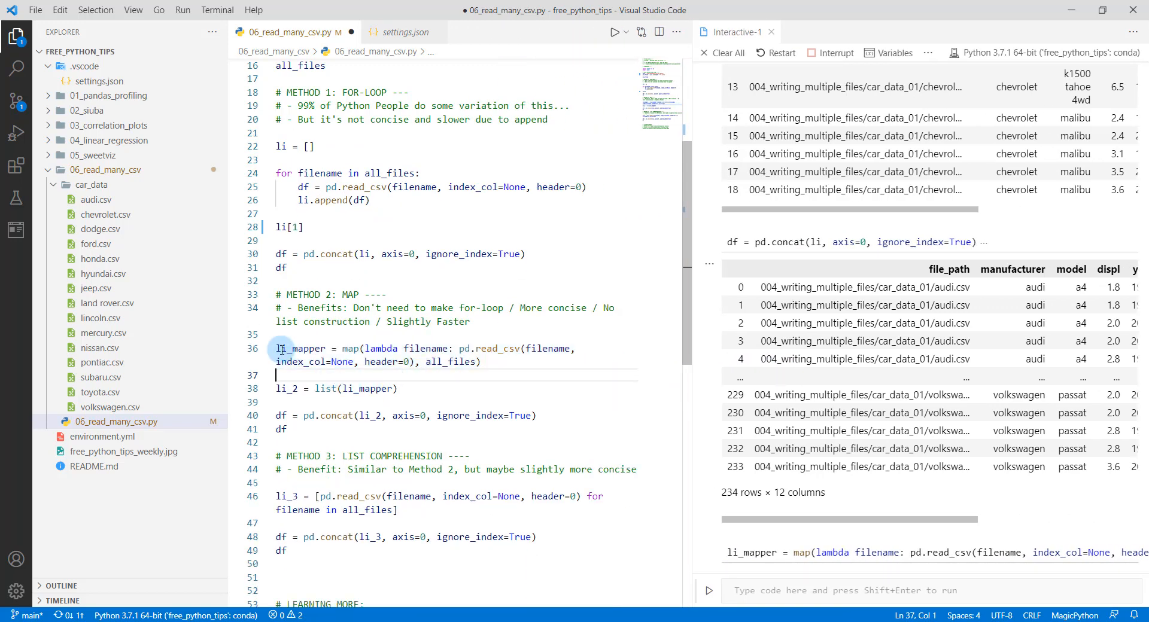
Re-run li_mapper and list(li_mapper) into li_2, then concat li_2 into the 234-row, 12-column df.
double_click(300, 348)
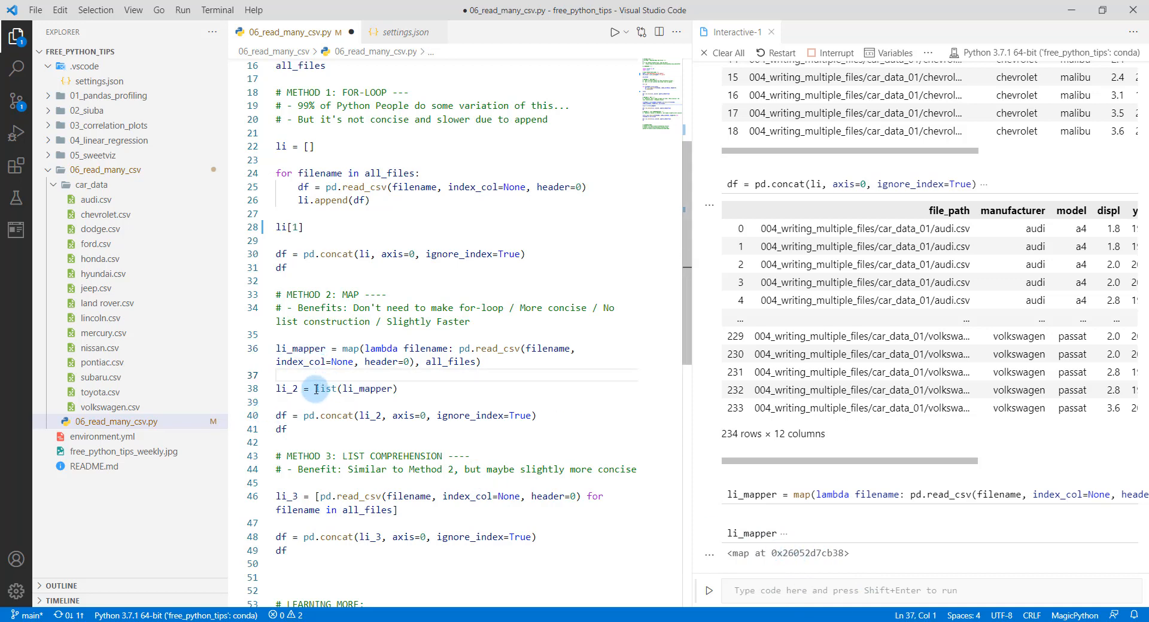
drag(314, 388, 401, 388)
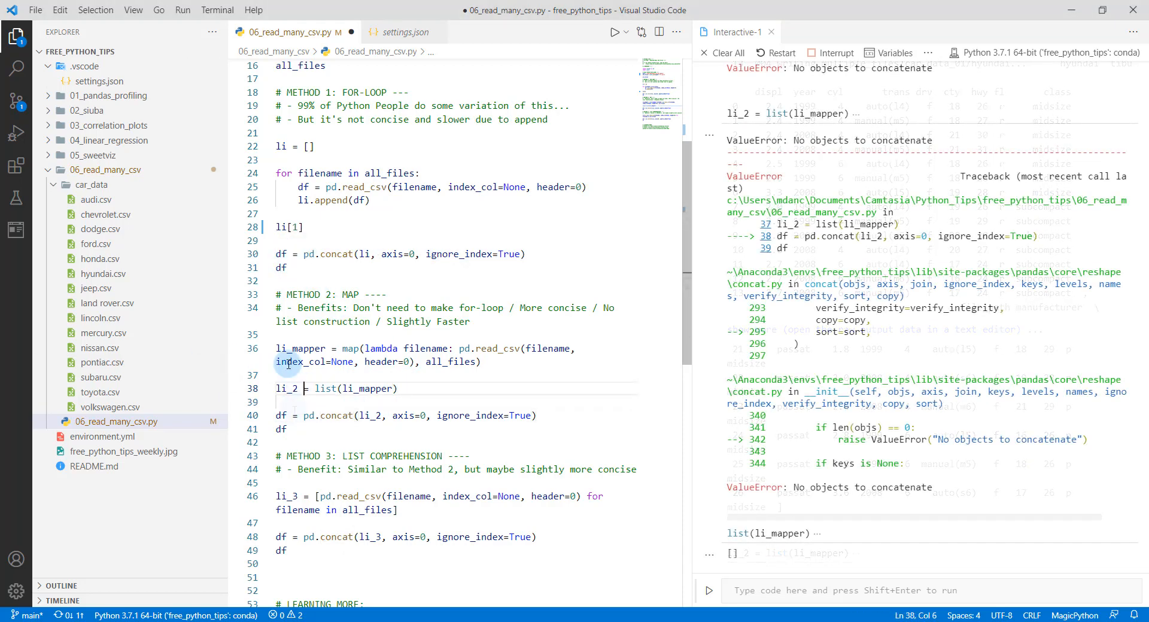
drag(276, 348, 332, 403)
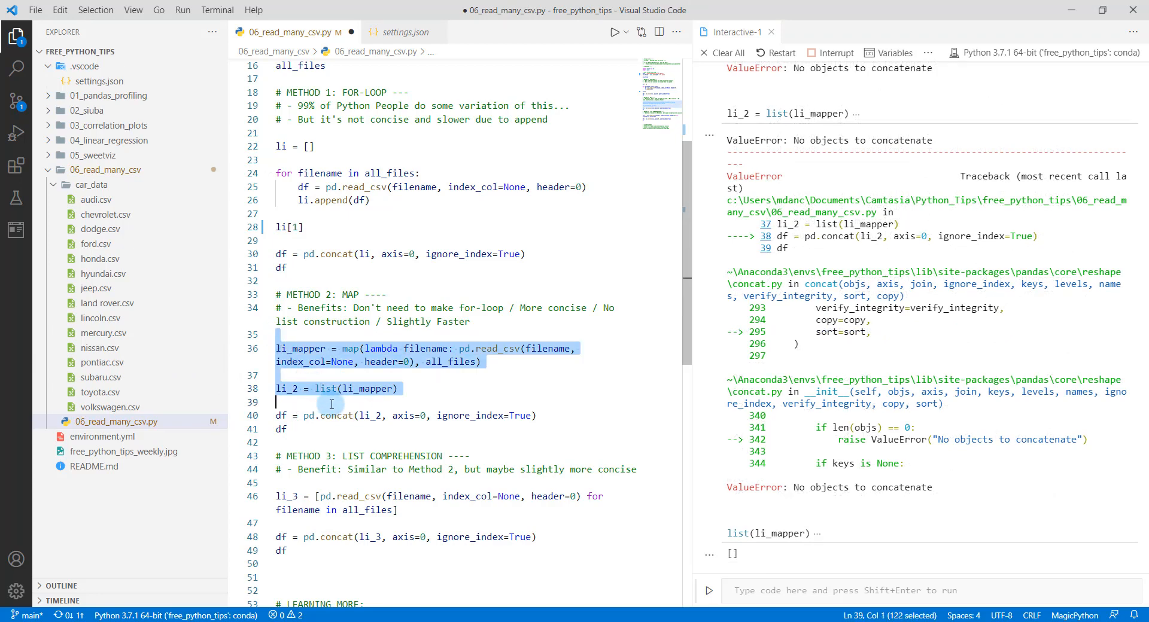
click(333, 402)
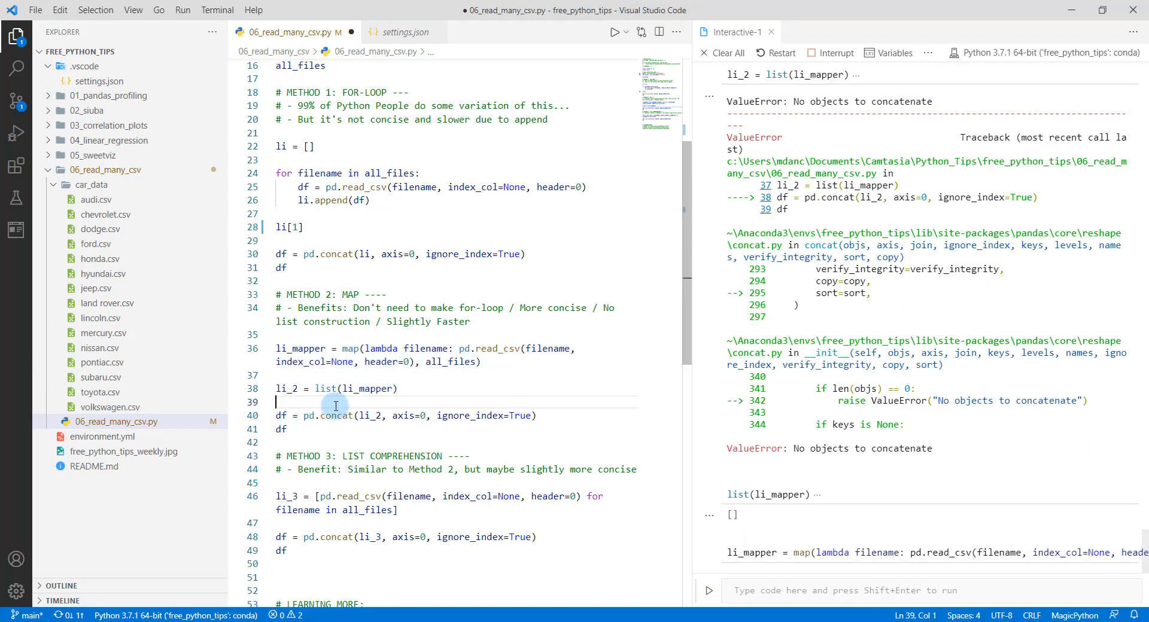
double_click(286, 388)
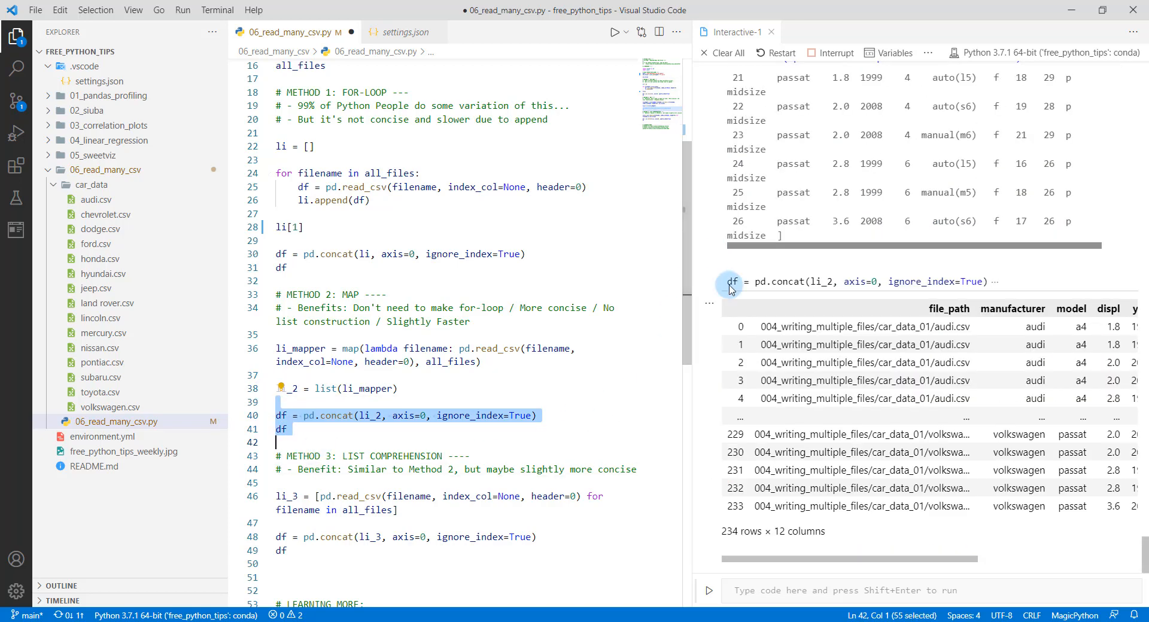
Run the li_3 list comprehension, inspect it, and concat li_3 into the 234-row, 12-column df.
scroll(down, 3)
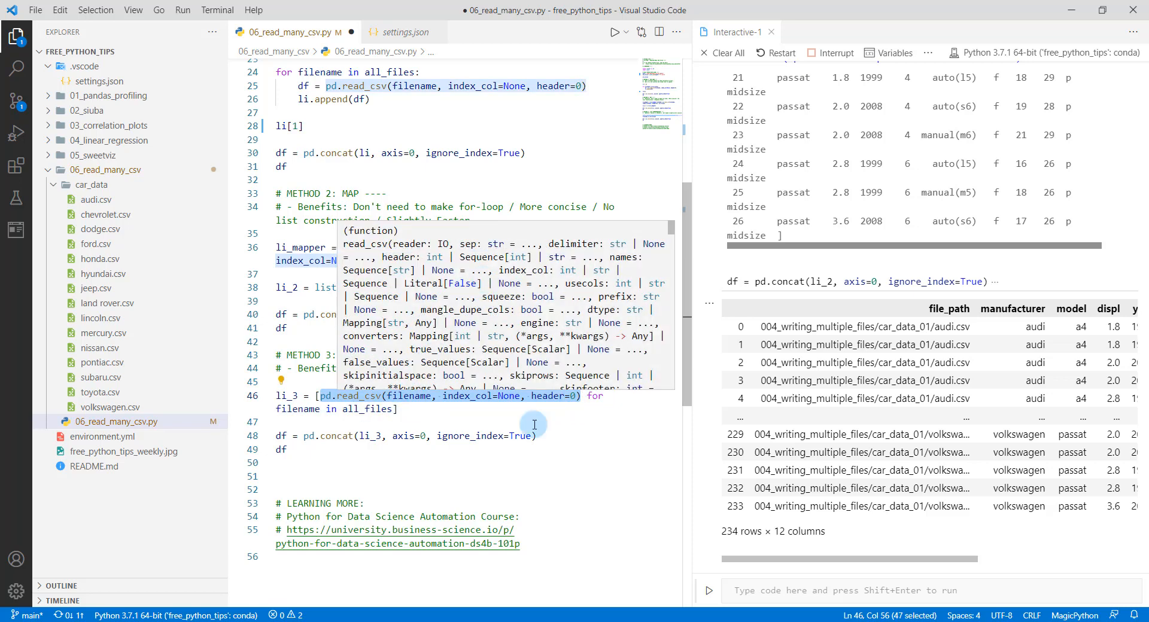
mouse_move(495, 247)
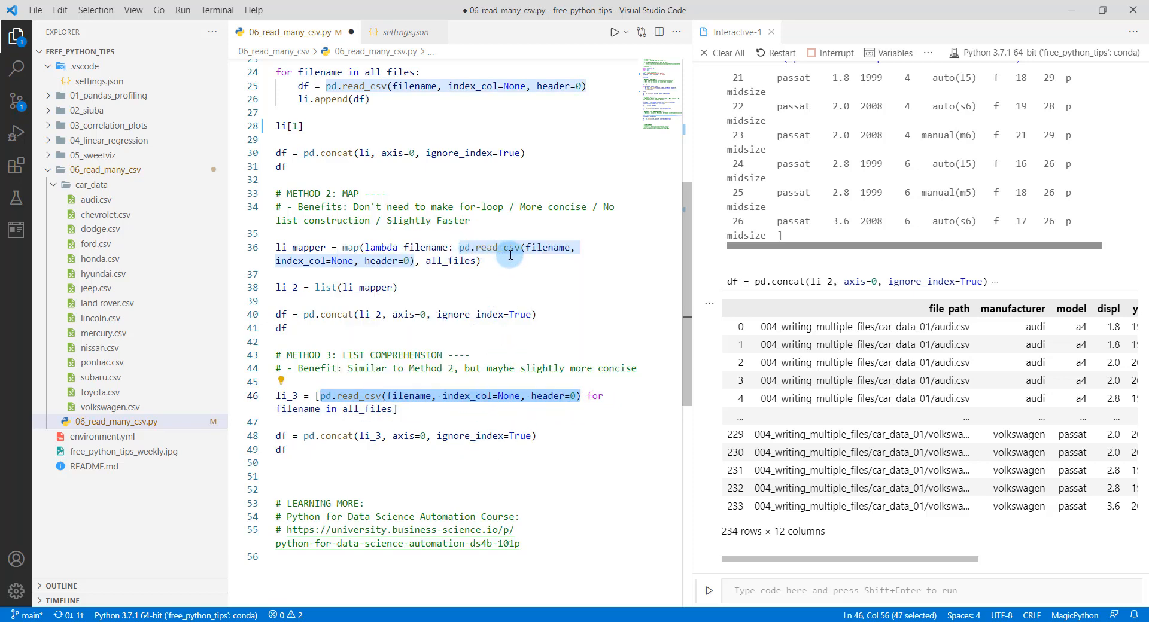
mouse_move(551, 328)
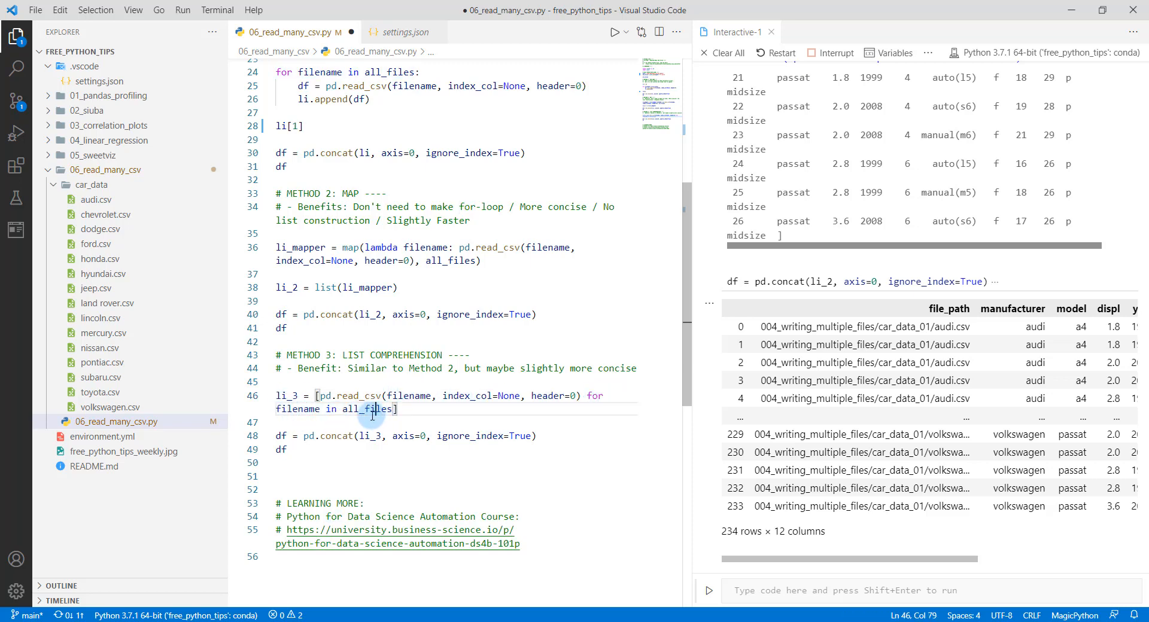
double_click(375, 409)
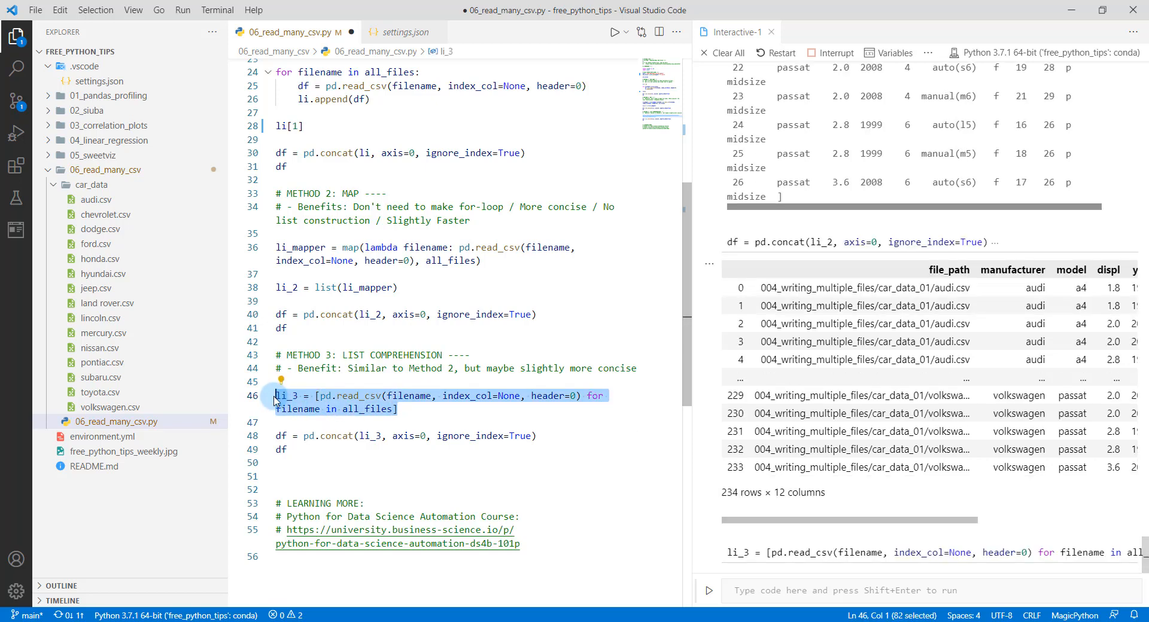
click(301, 396)
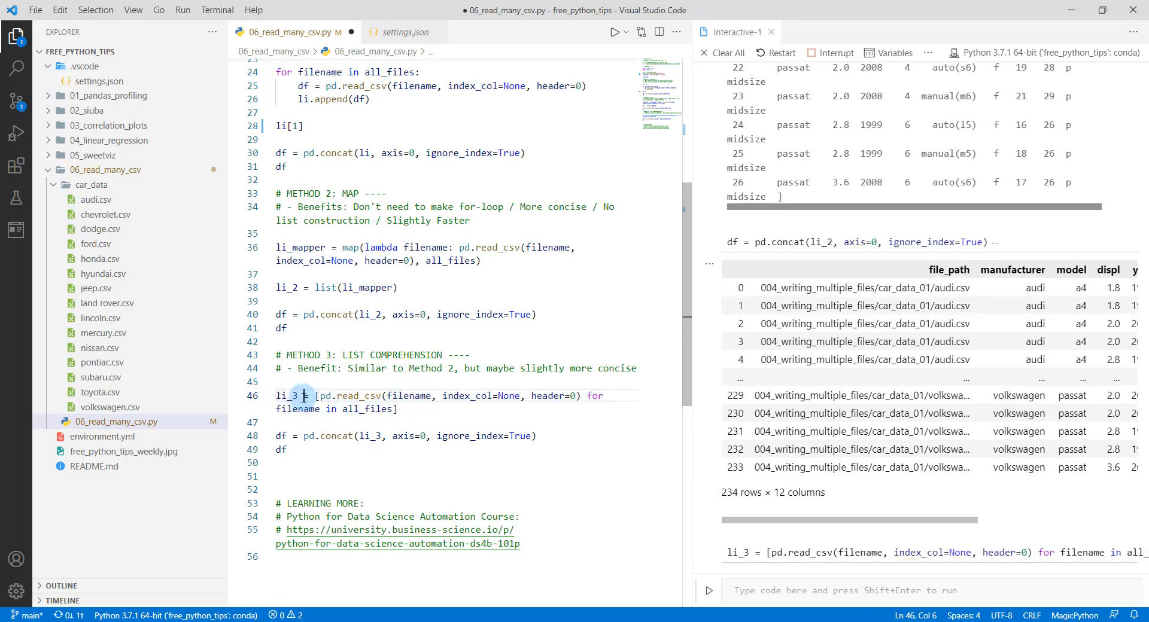
double_click(287, 395)
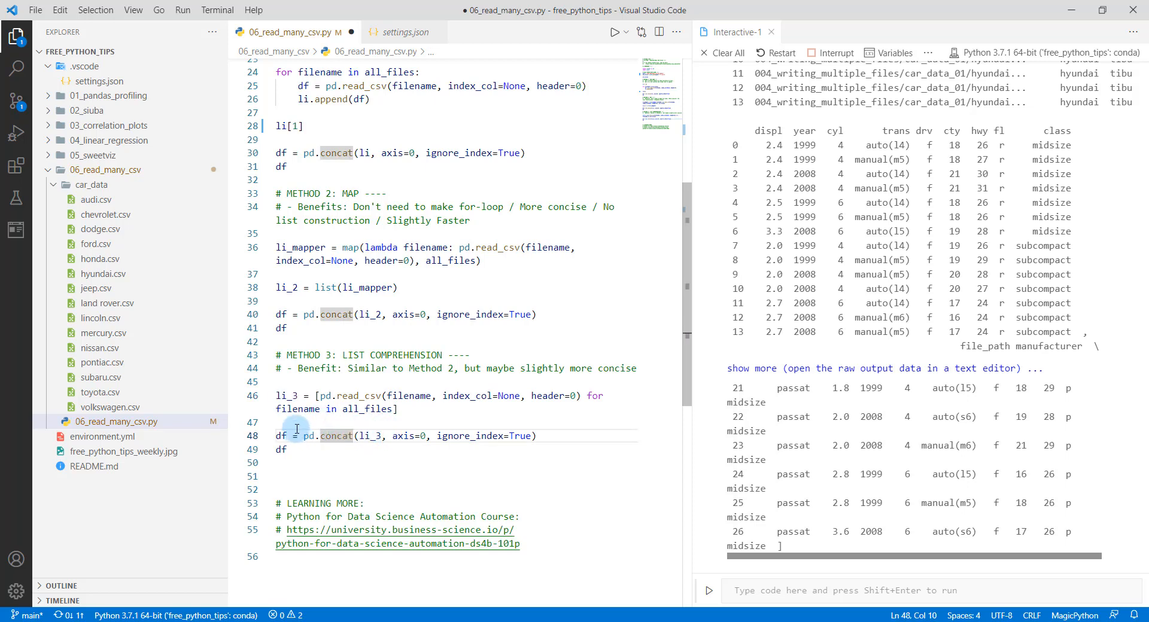
drag(297, 436, 286, 453)
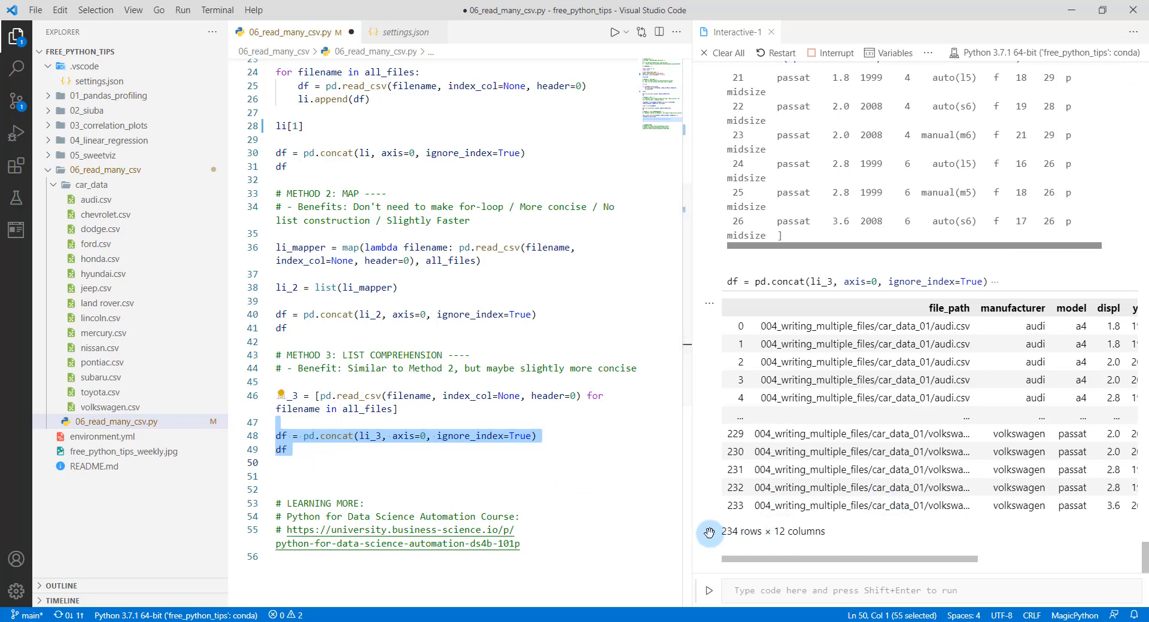
mouse_move(791, 544)
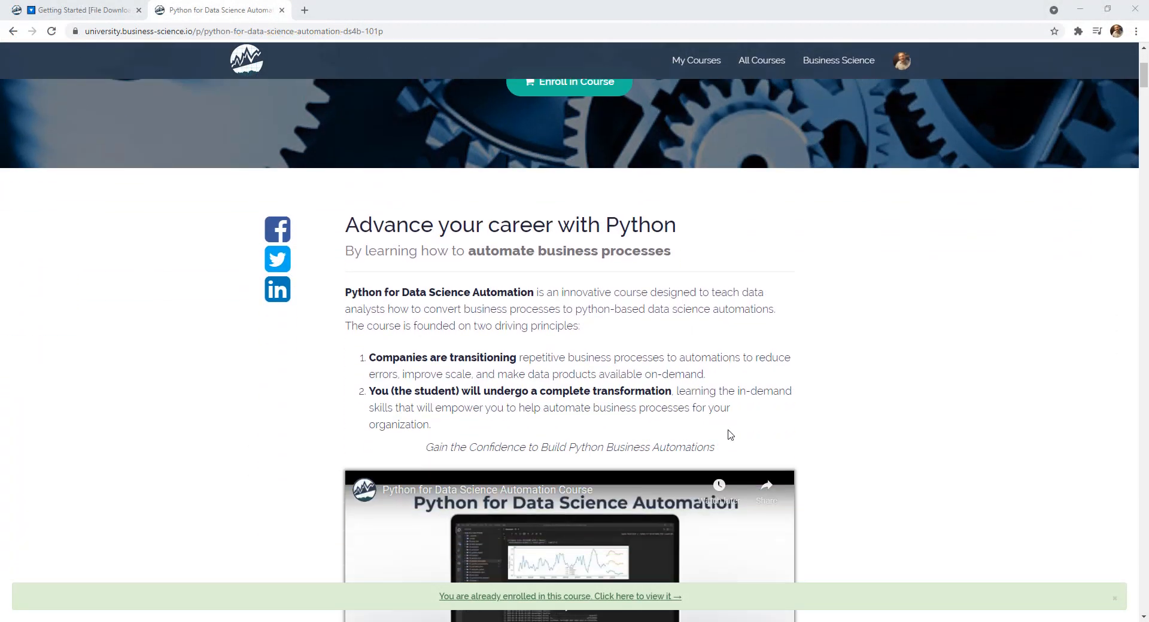
Enter the already-enrolled Python for Data Science Automation course and its first lecture.
scroll(down, 3)
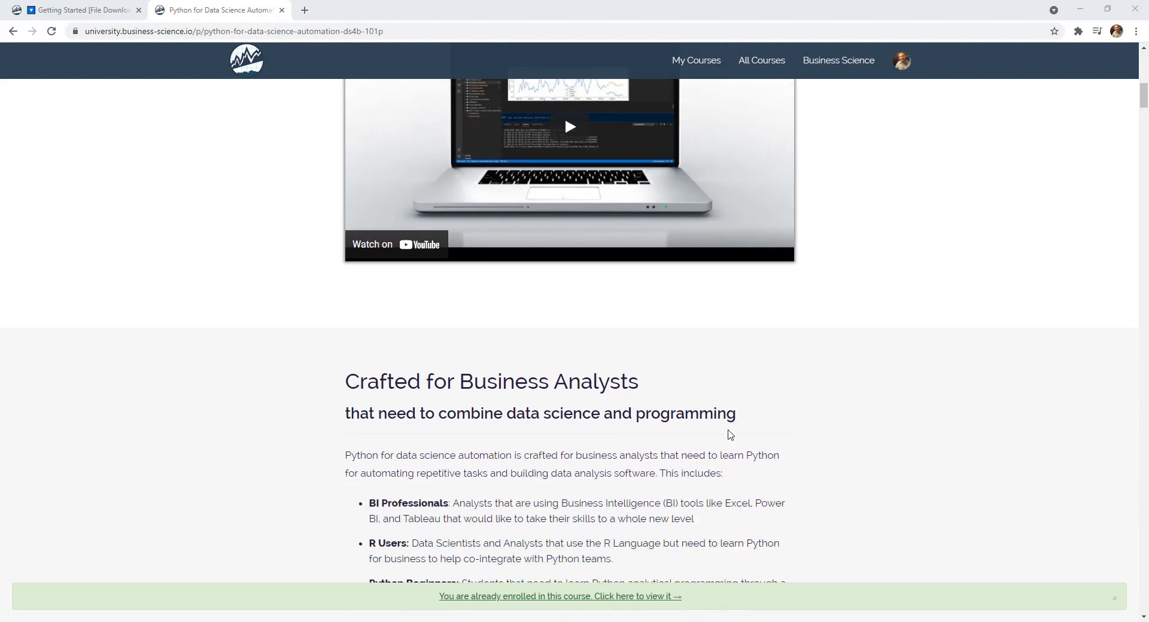
scroll(down, 3)
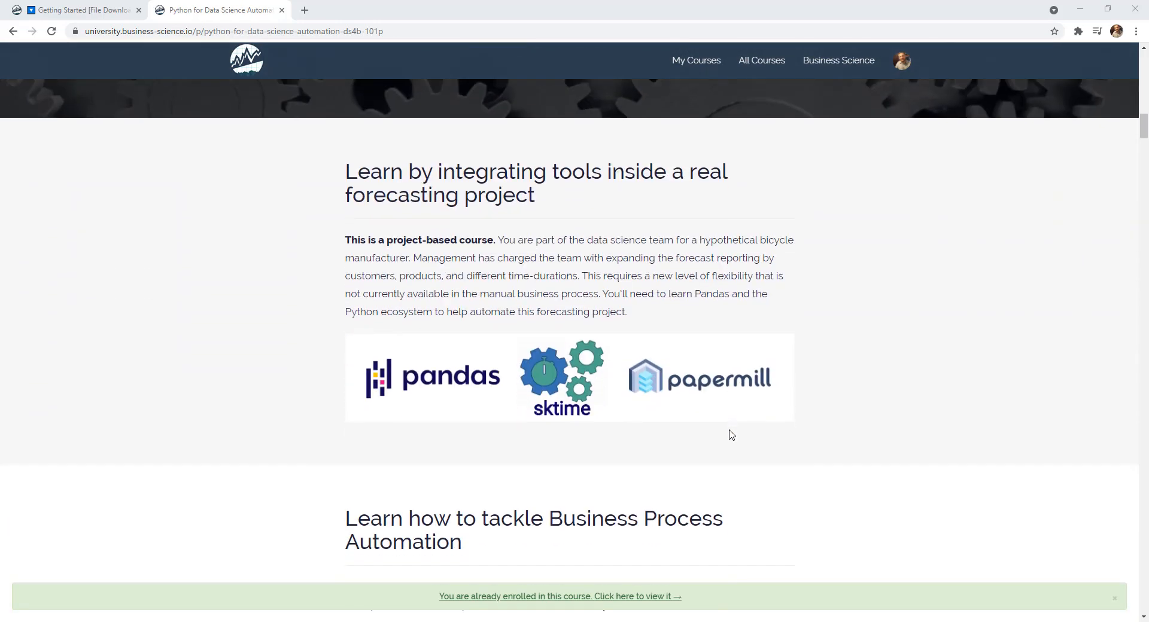
click(559, 596)
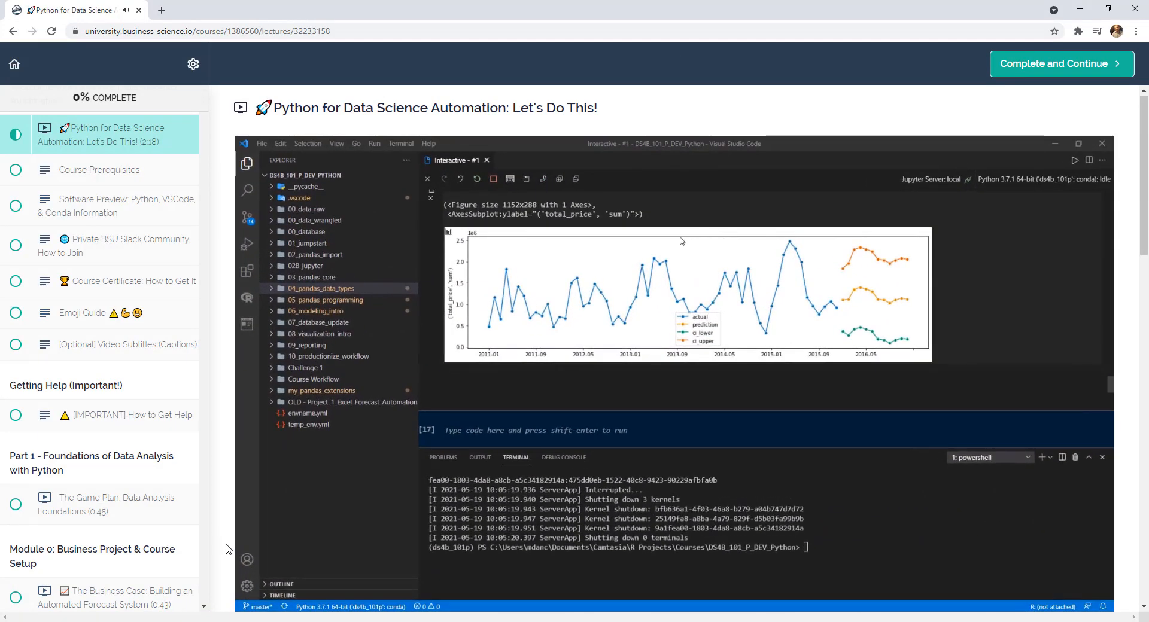
click(116, 150)
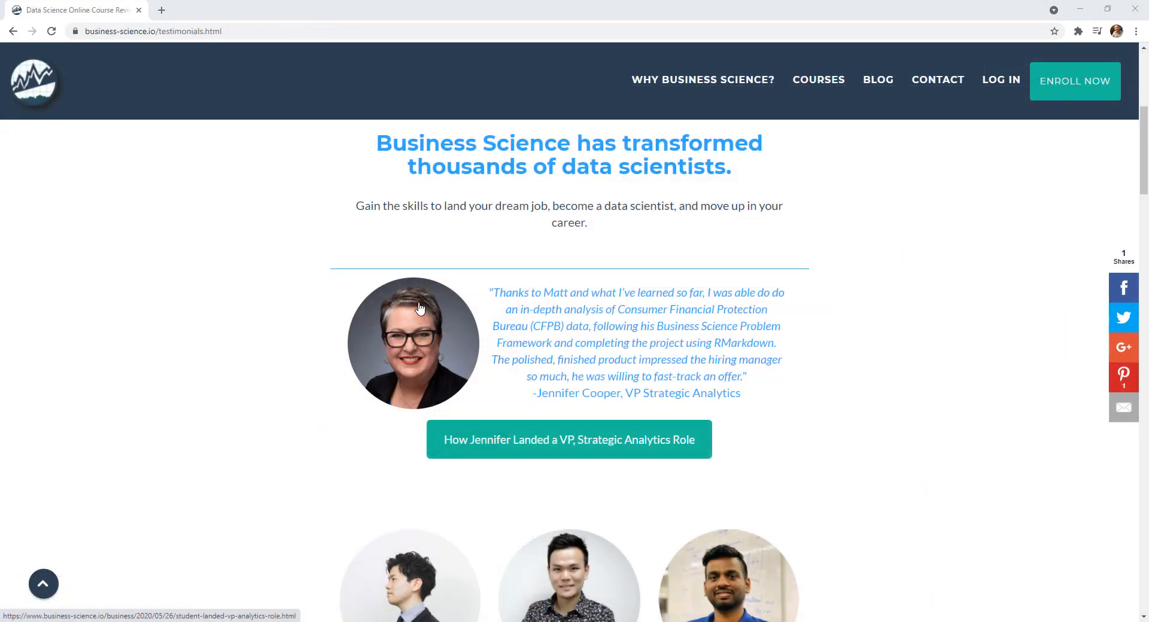
Scroll through the Business Science testimonials page of student success stories.
scroll(down, 3)
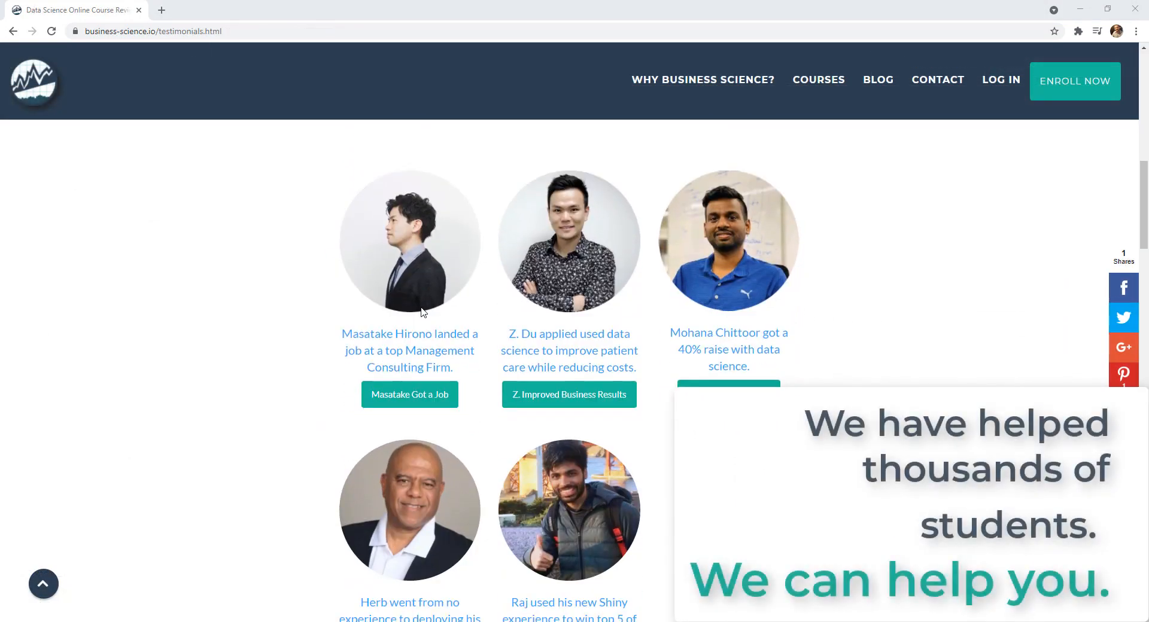
scroll(down, 3)
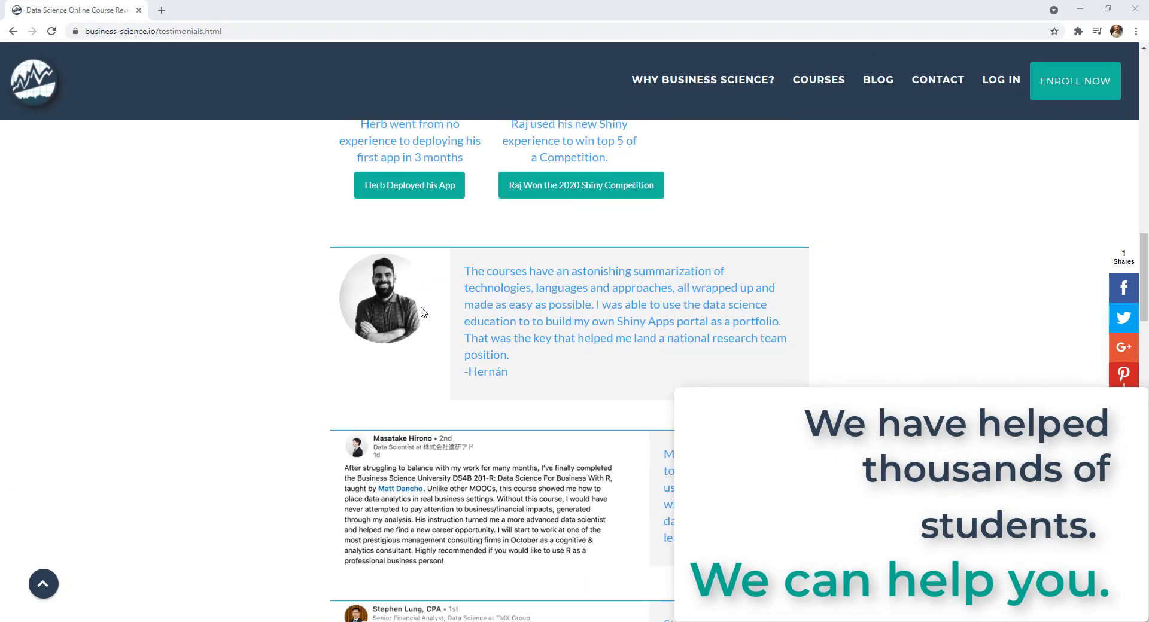
scroll(down, 3)
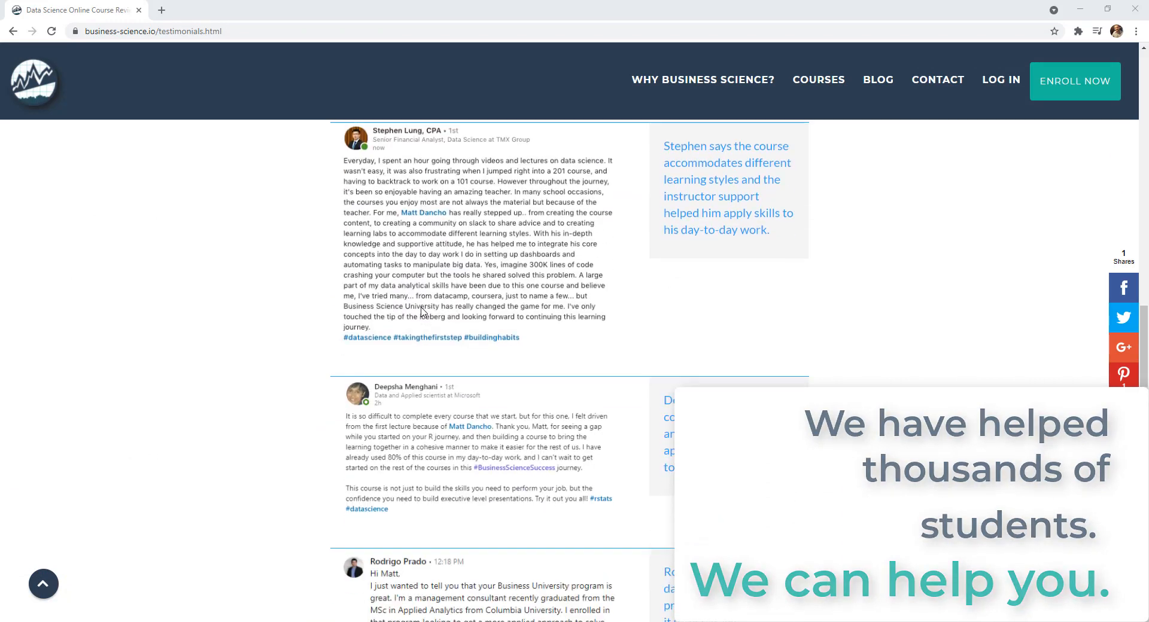